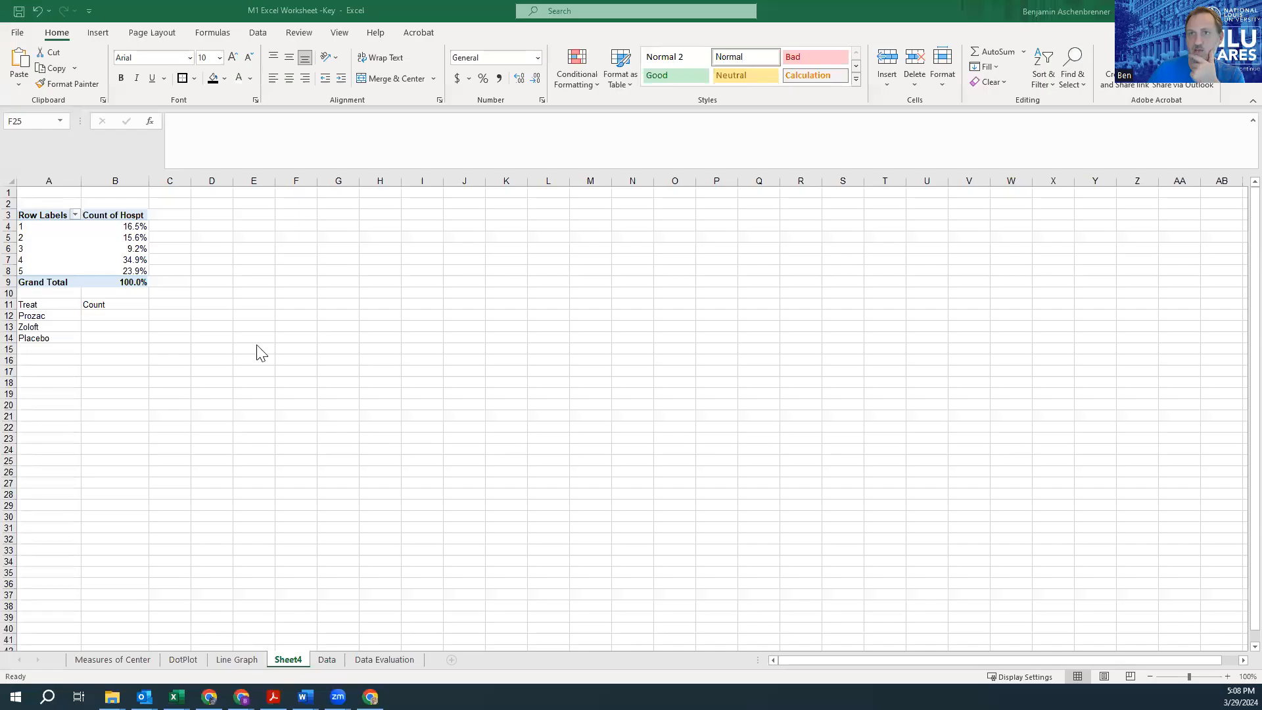
Step: Review the raw treatment records on the Data sheet and return to Sheet4's cell B12
left_click(211, 349)
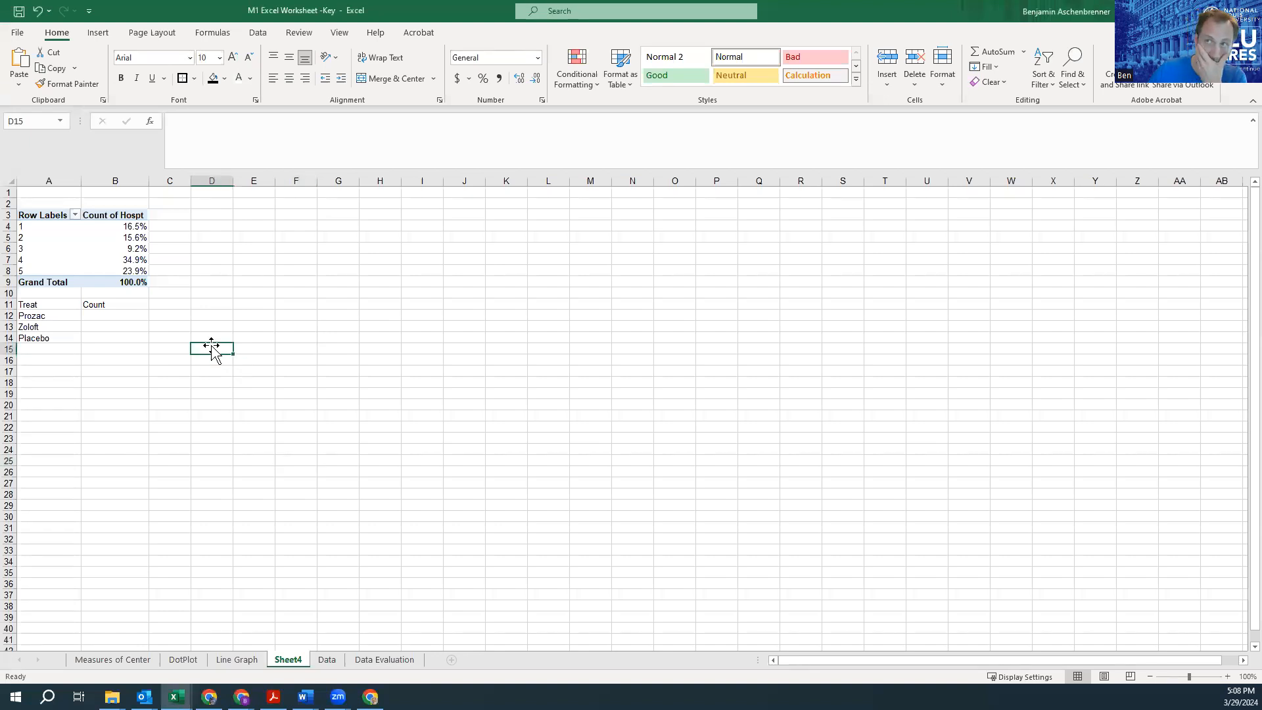
mouse_move(331, 629)
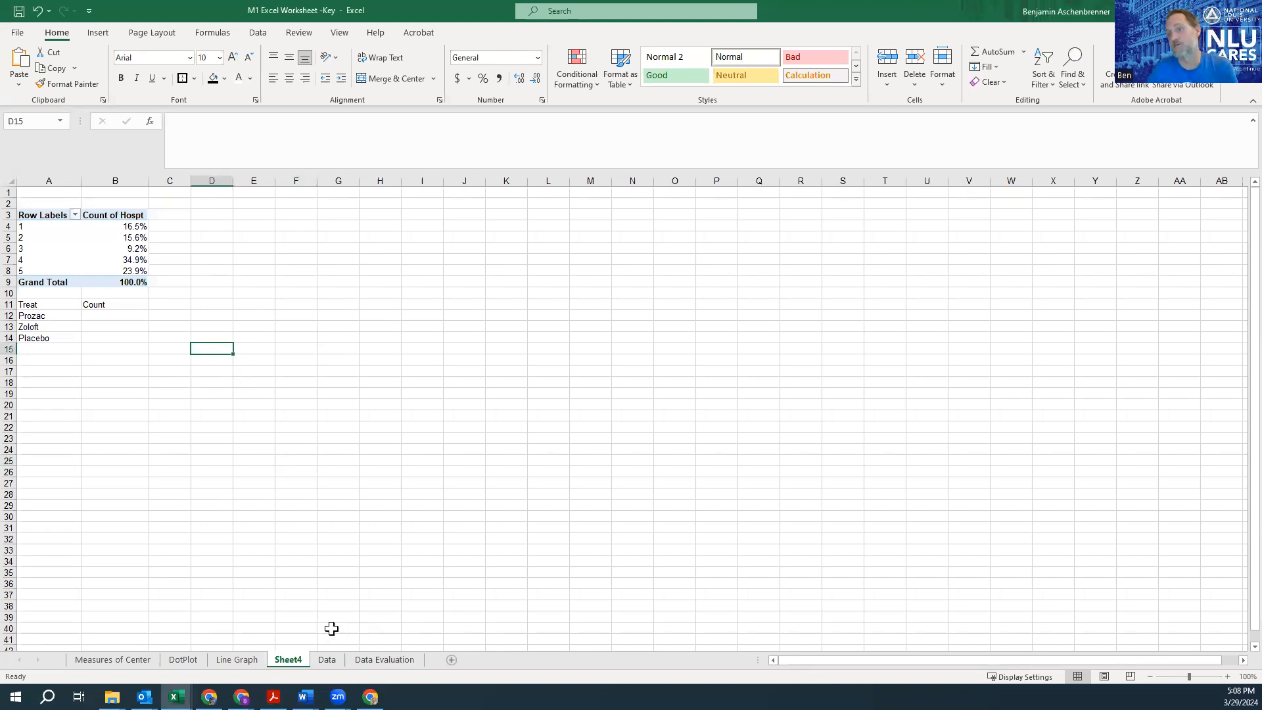
left_click(328, 658)
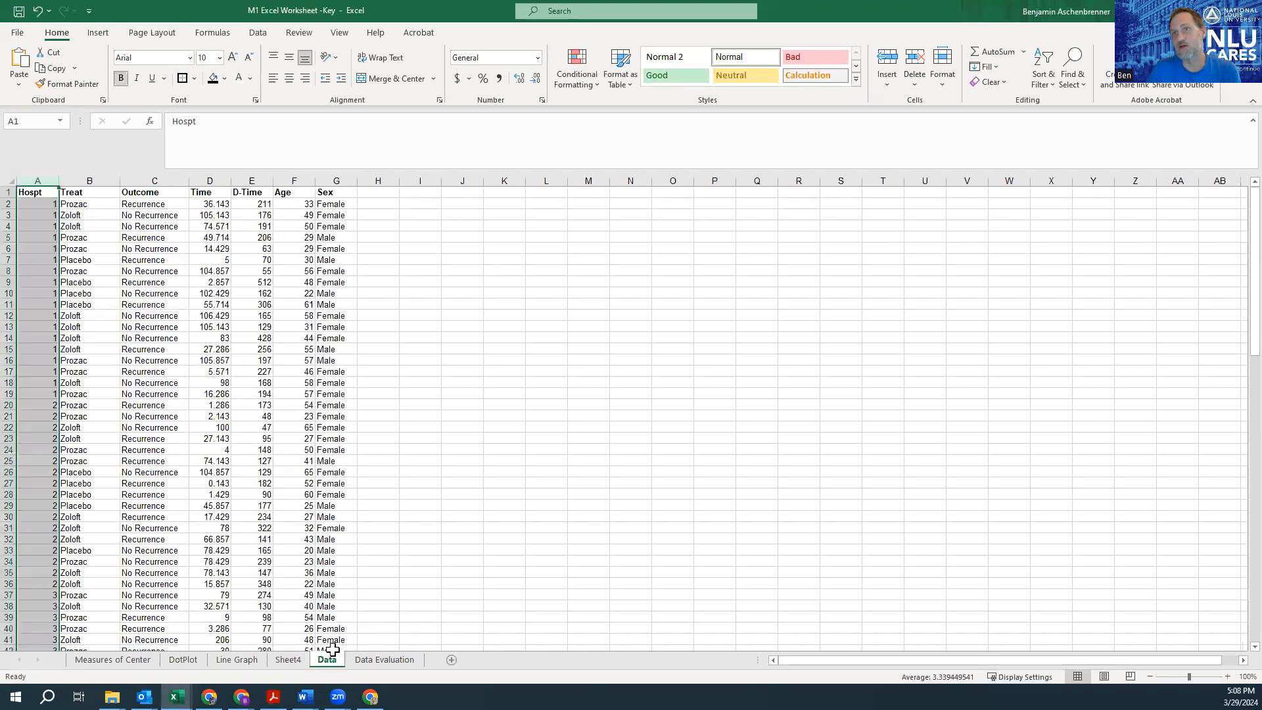
left_click(154, 226)
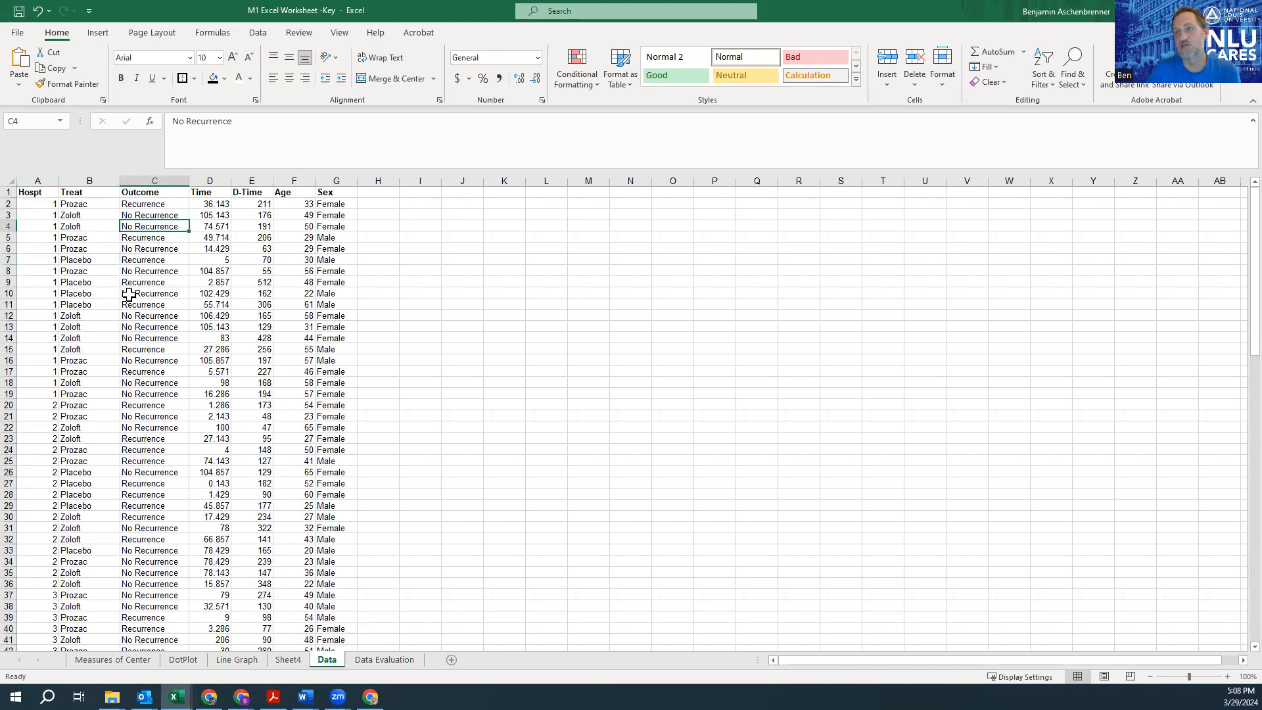
mouse_move(103, 347)
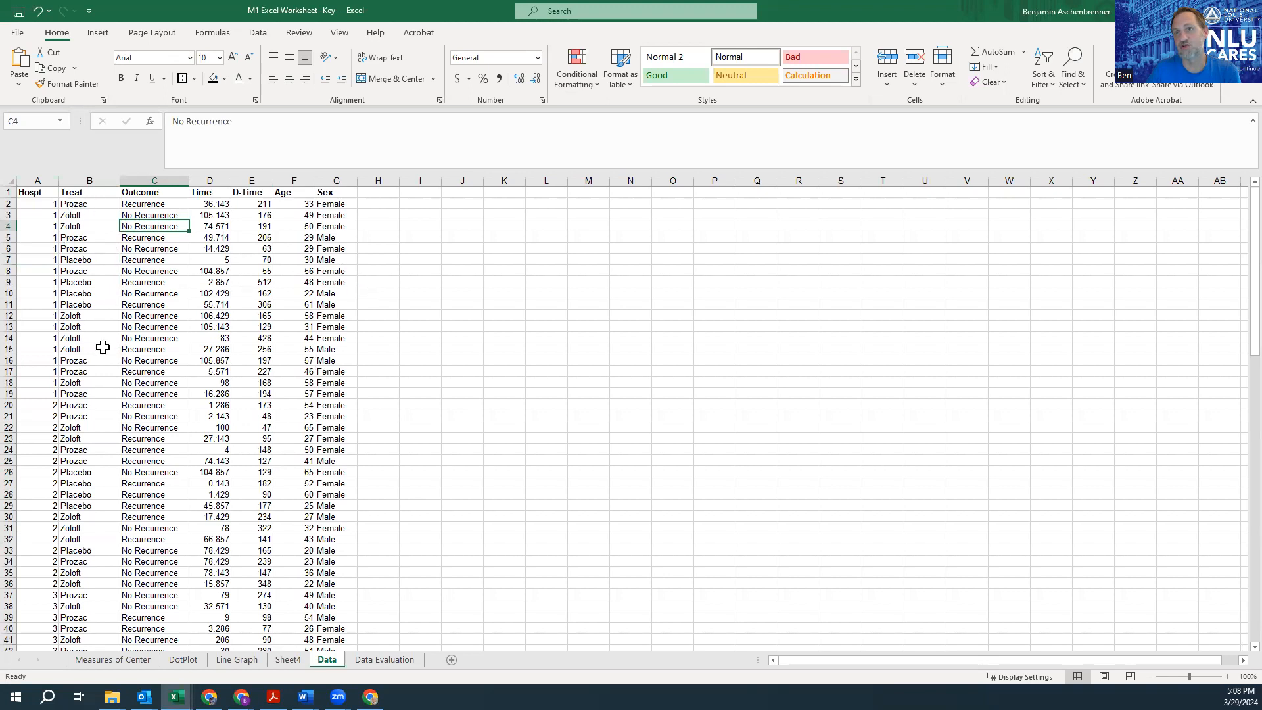
mouse_move(383, 658)
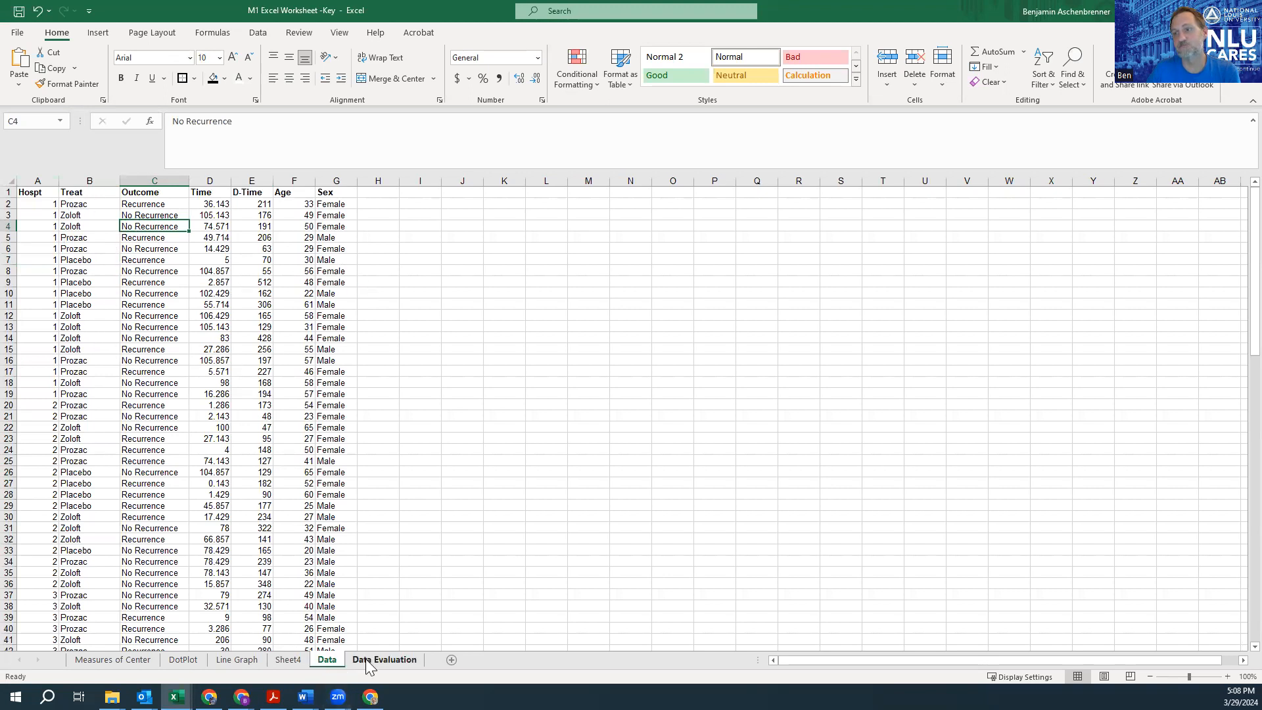
left_click(288, 658)
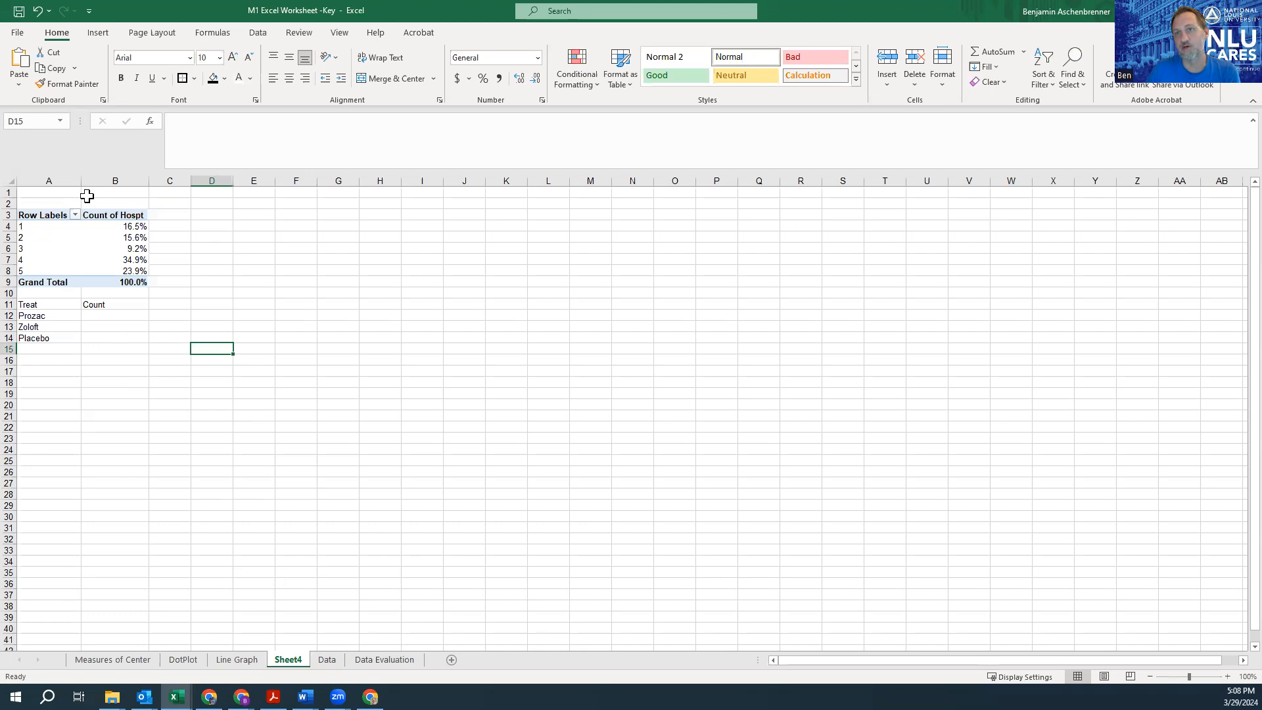
mouse_move(113, 282)
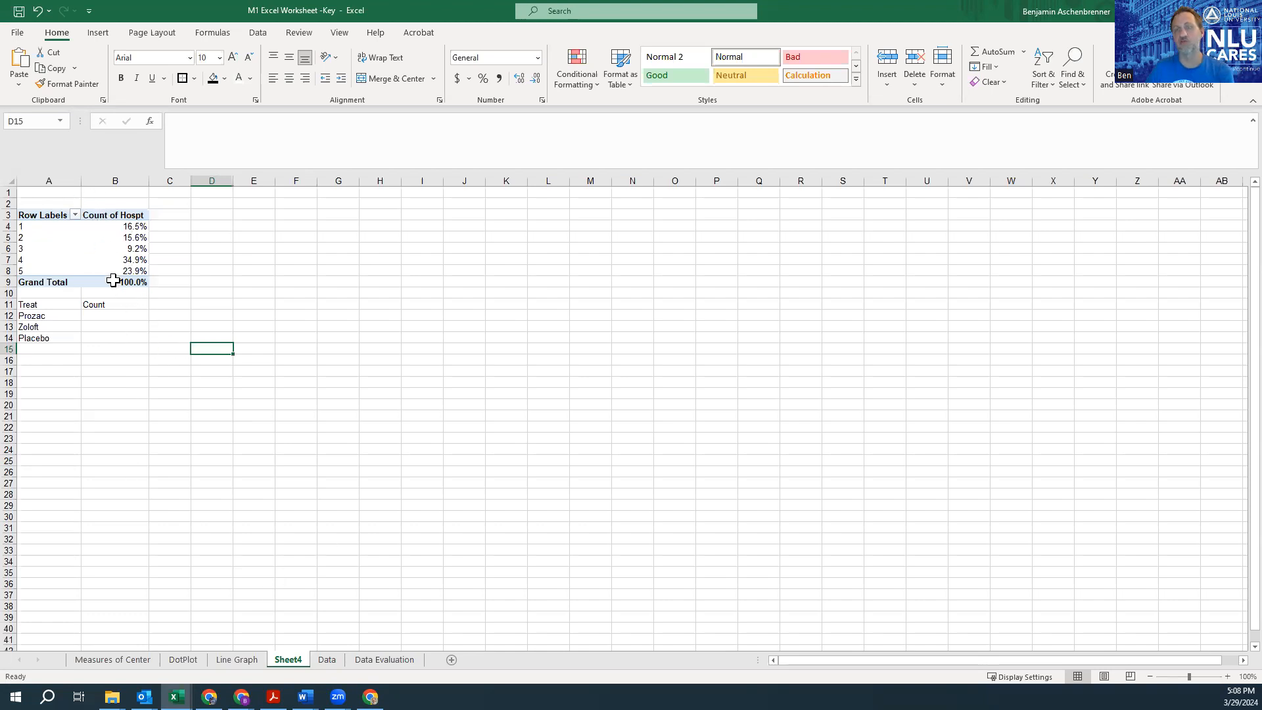
mouse_move(121, 329)
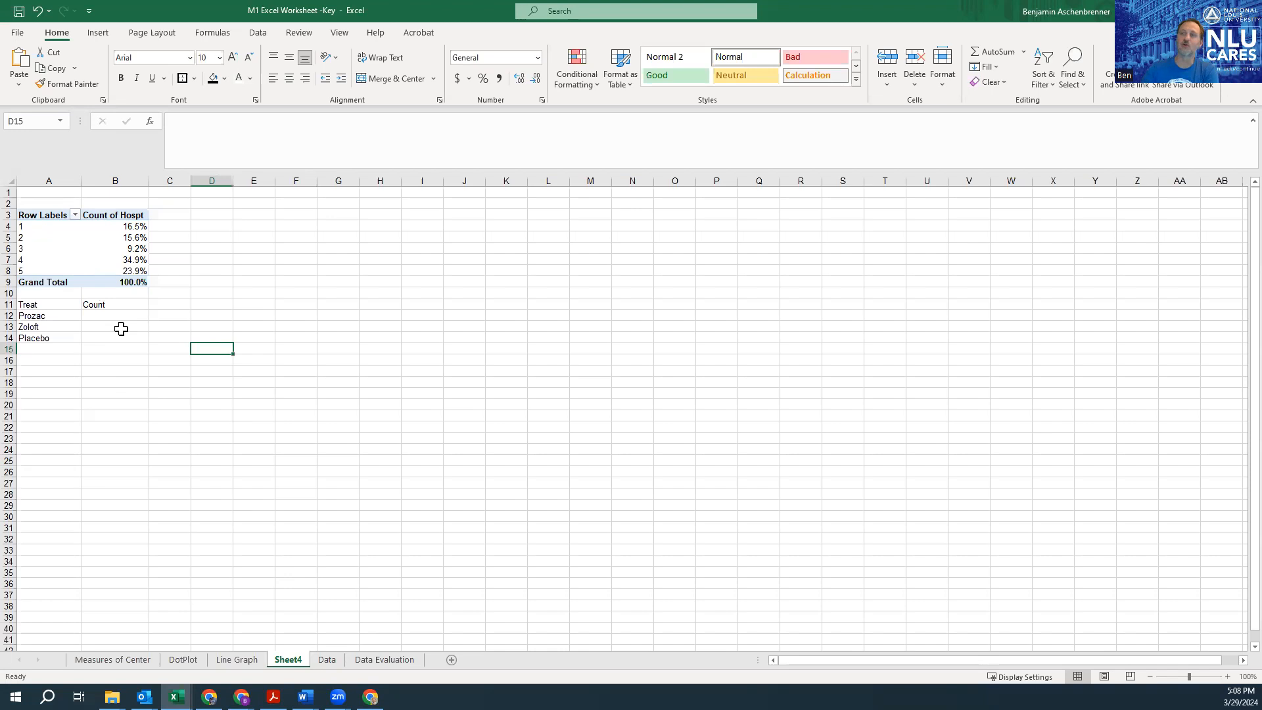
left_click(115, 314)
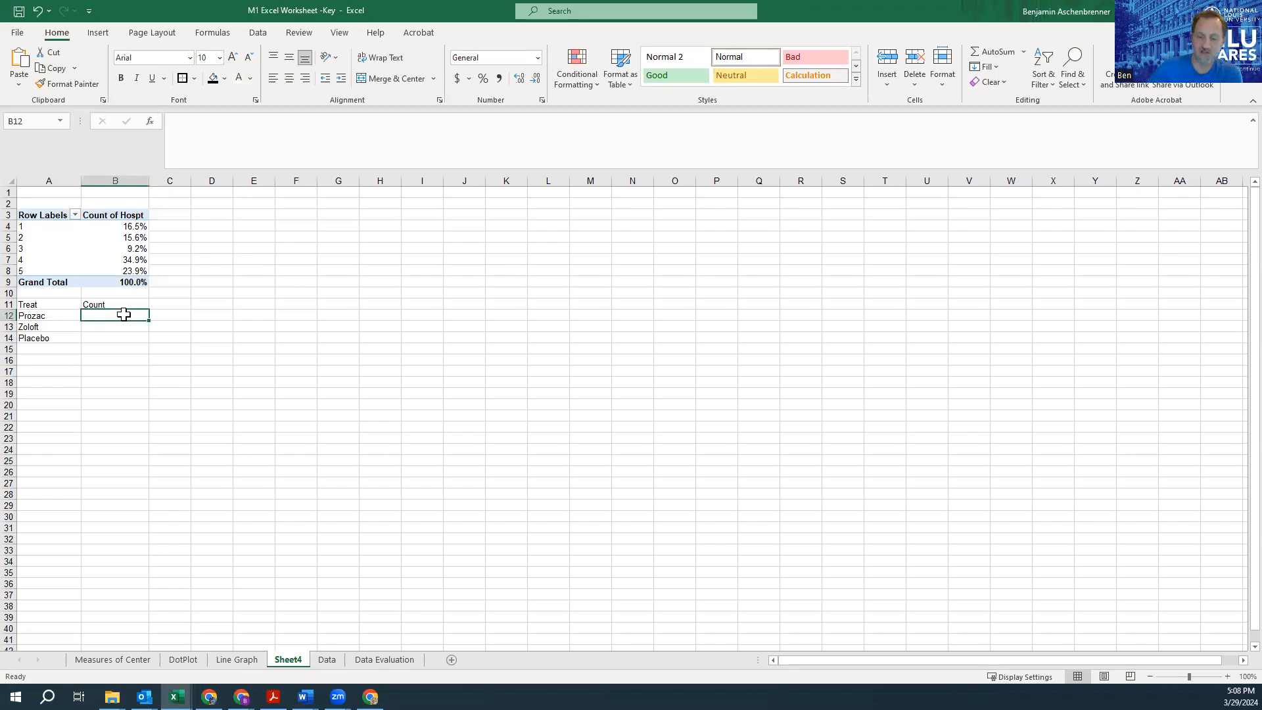
Step: Start =COUNTIF in B12 with the Treat range Data!B2:B110 as the first argument
type("=")
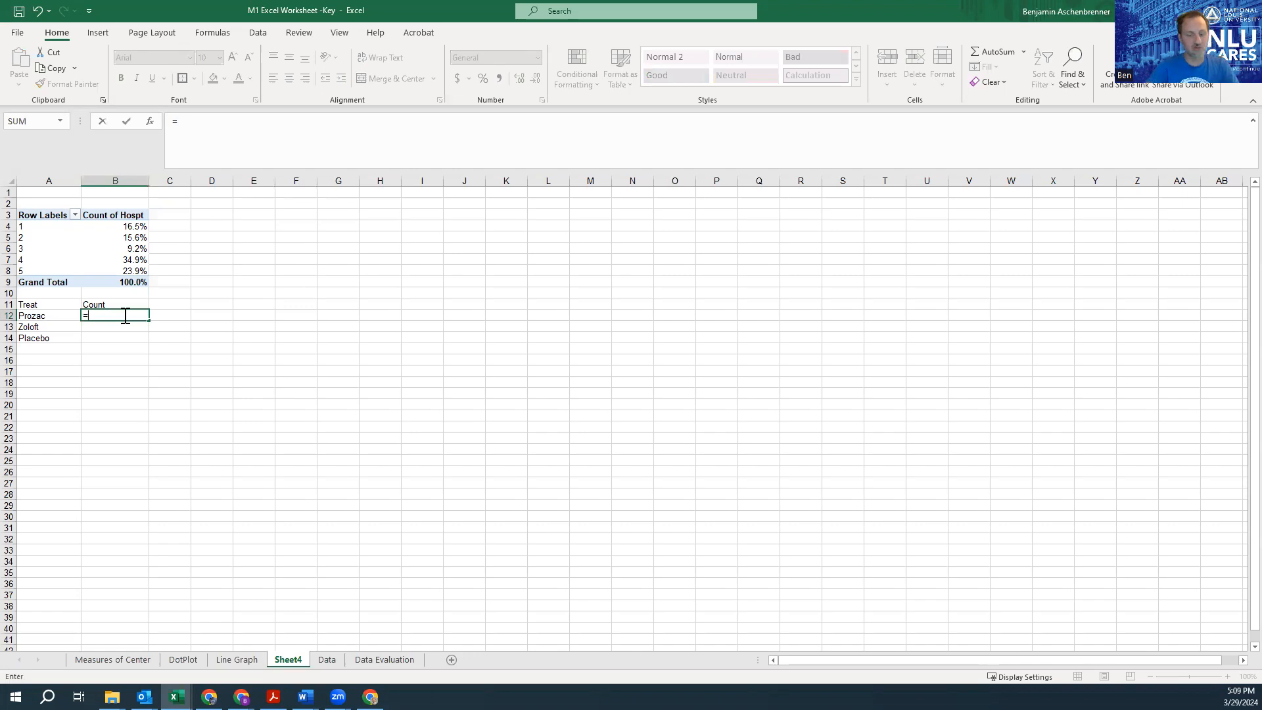
type("countif")
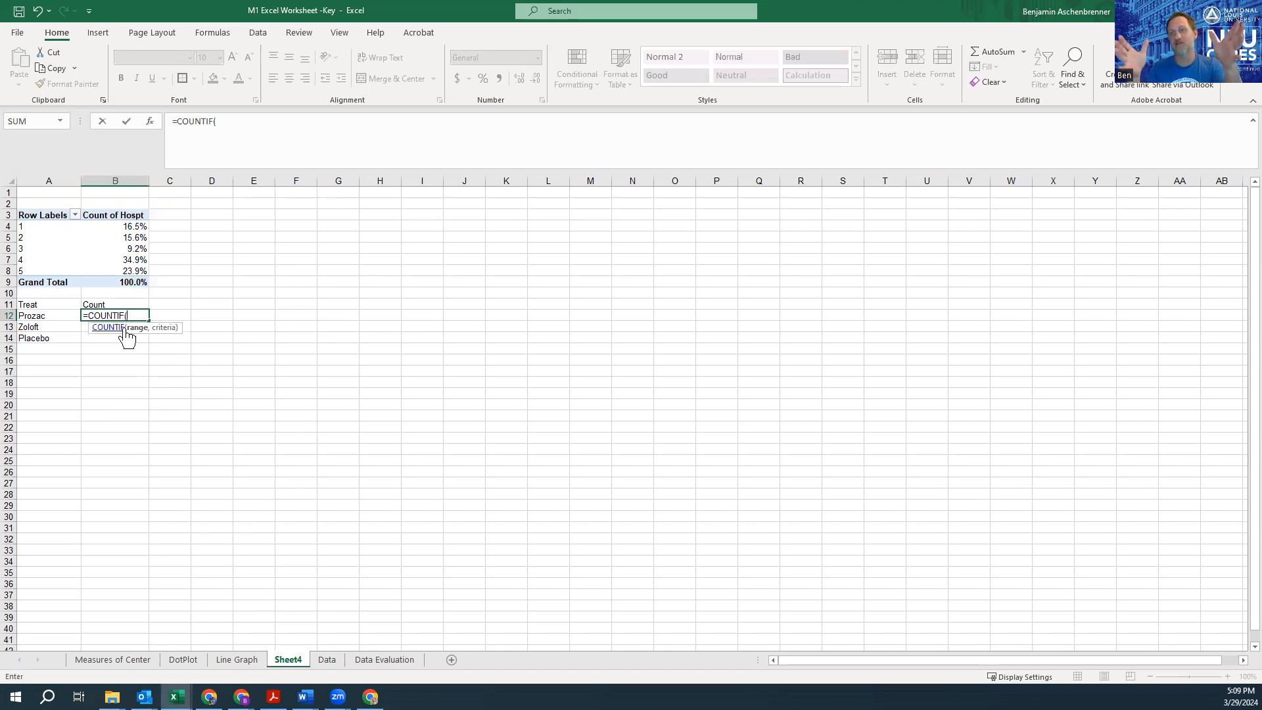
mouse_move(151, 310)
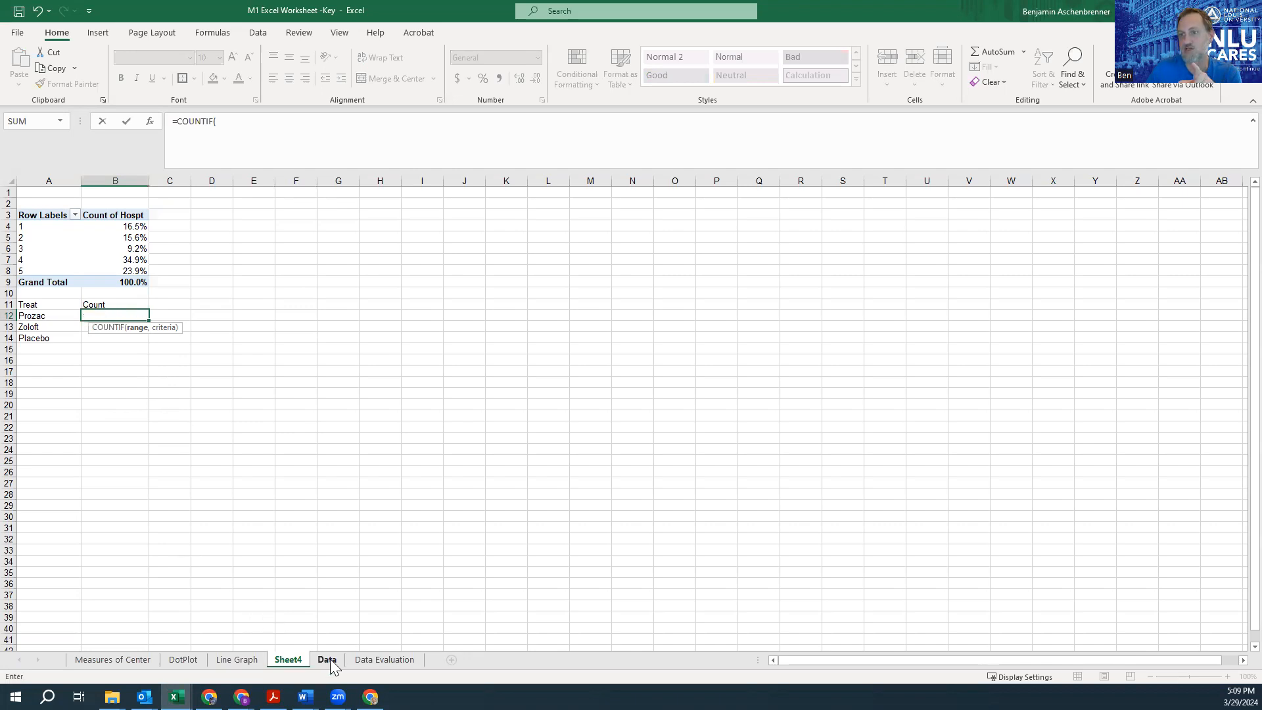
left_click(326, 659)
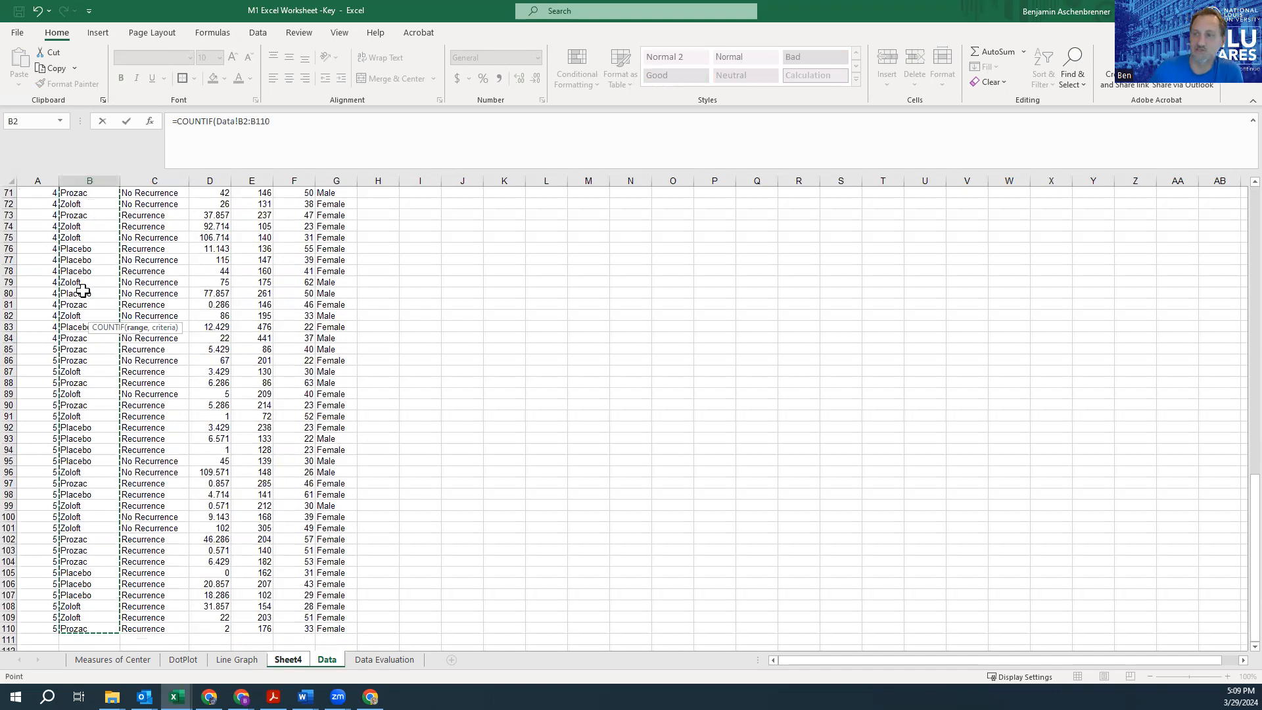
mouse_move(251, 447)
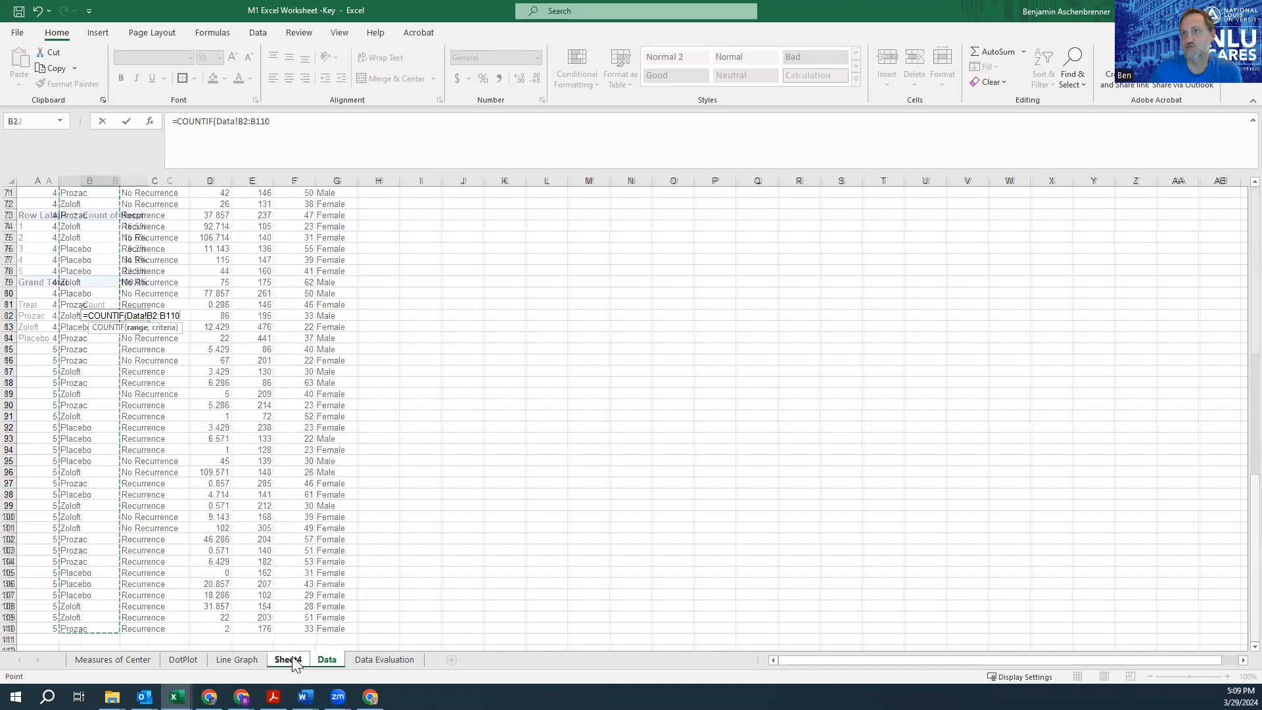
left_click(288, 659)
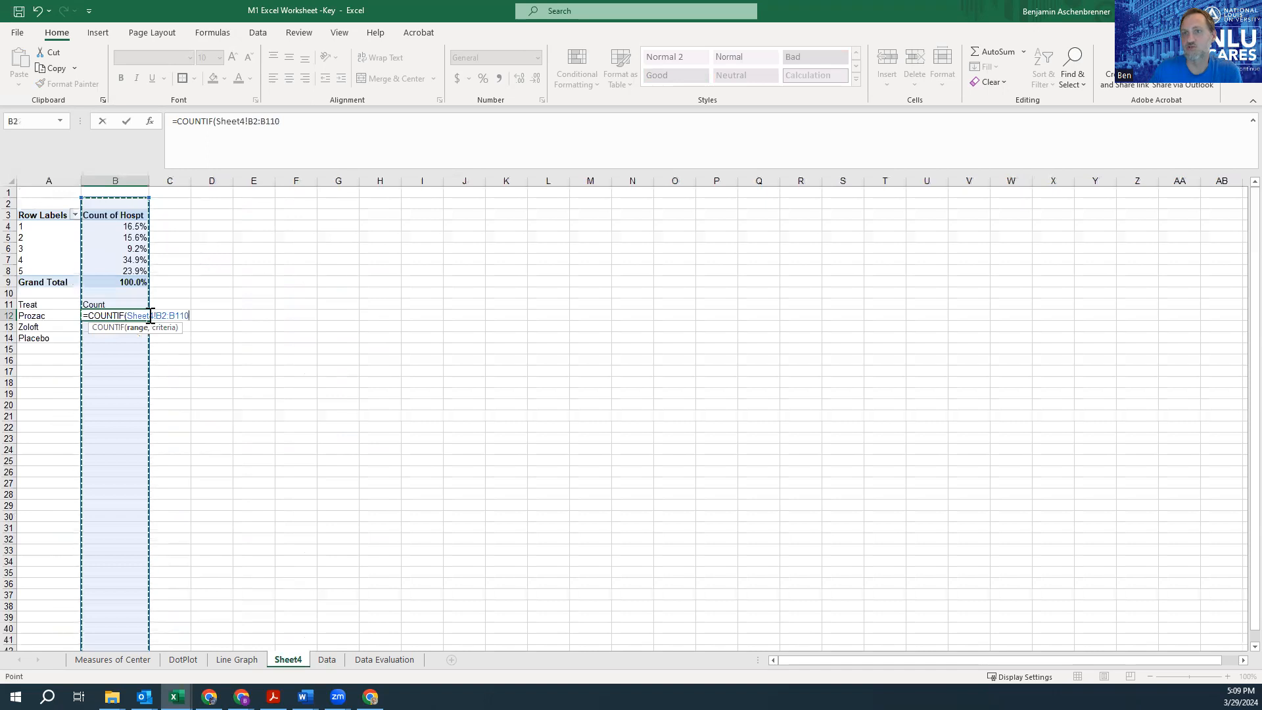
mouse_move(326, 583)
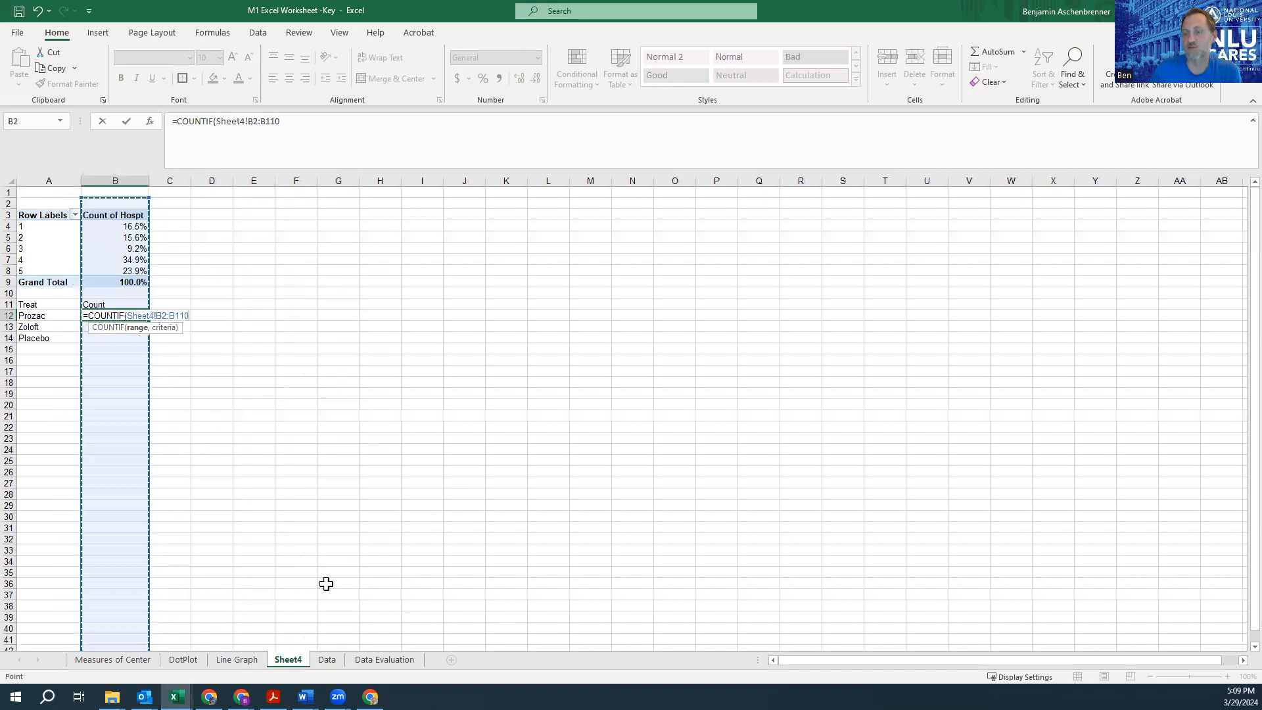
left_click(326, 659)
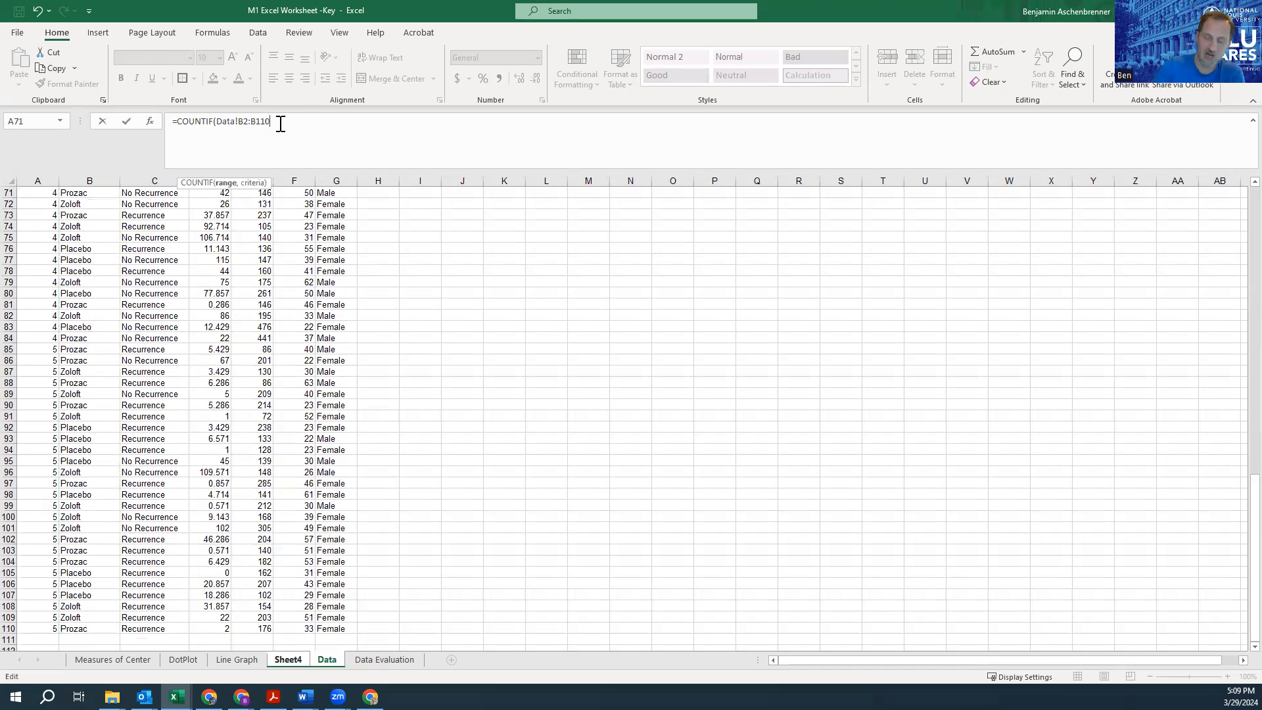
type(",")
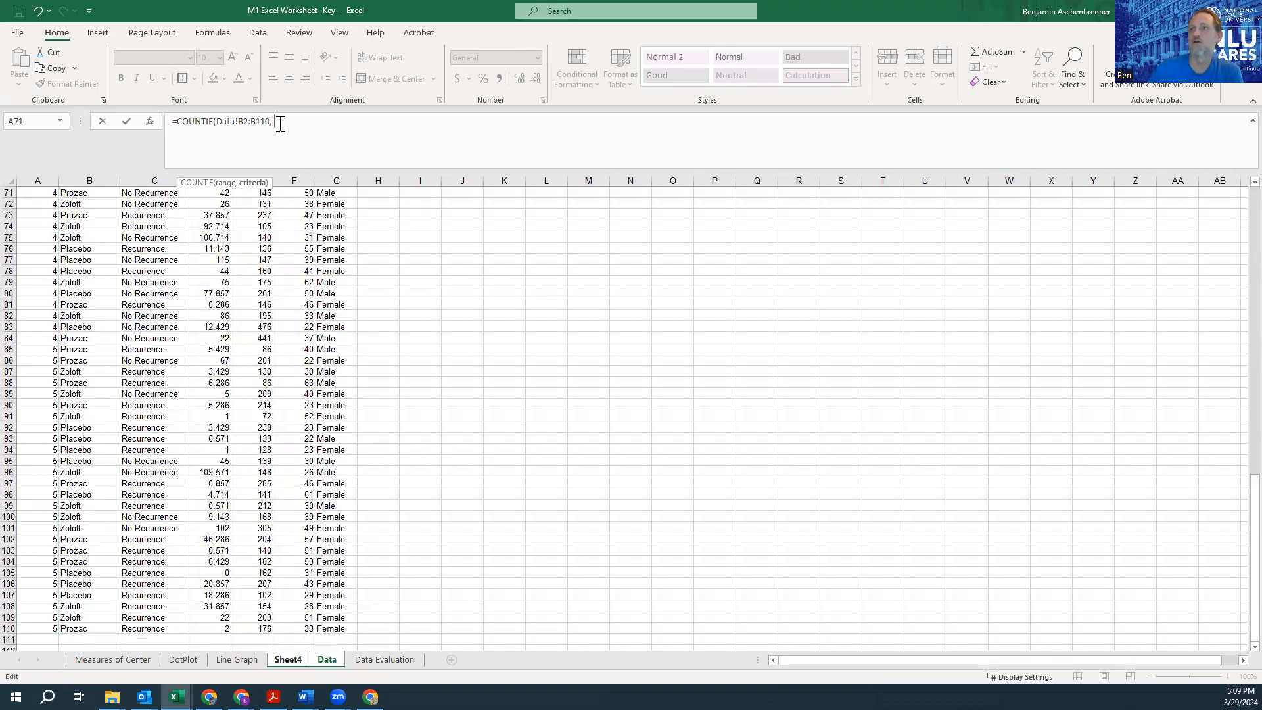
Step: Finish the COUNTIF with A12 (Prozac) as criteria, giving a Prozac count of 37
left_click(288, 659)
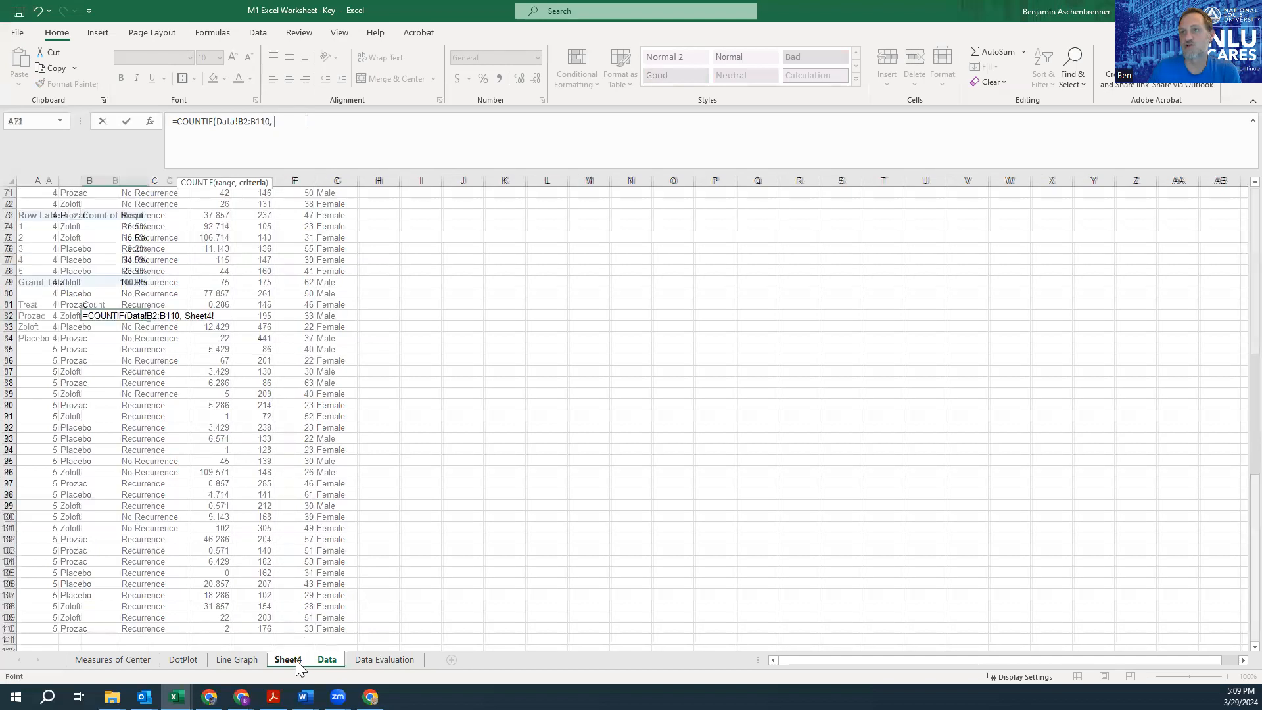
left_click(287, 659)
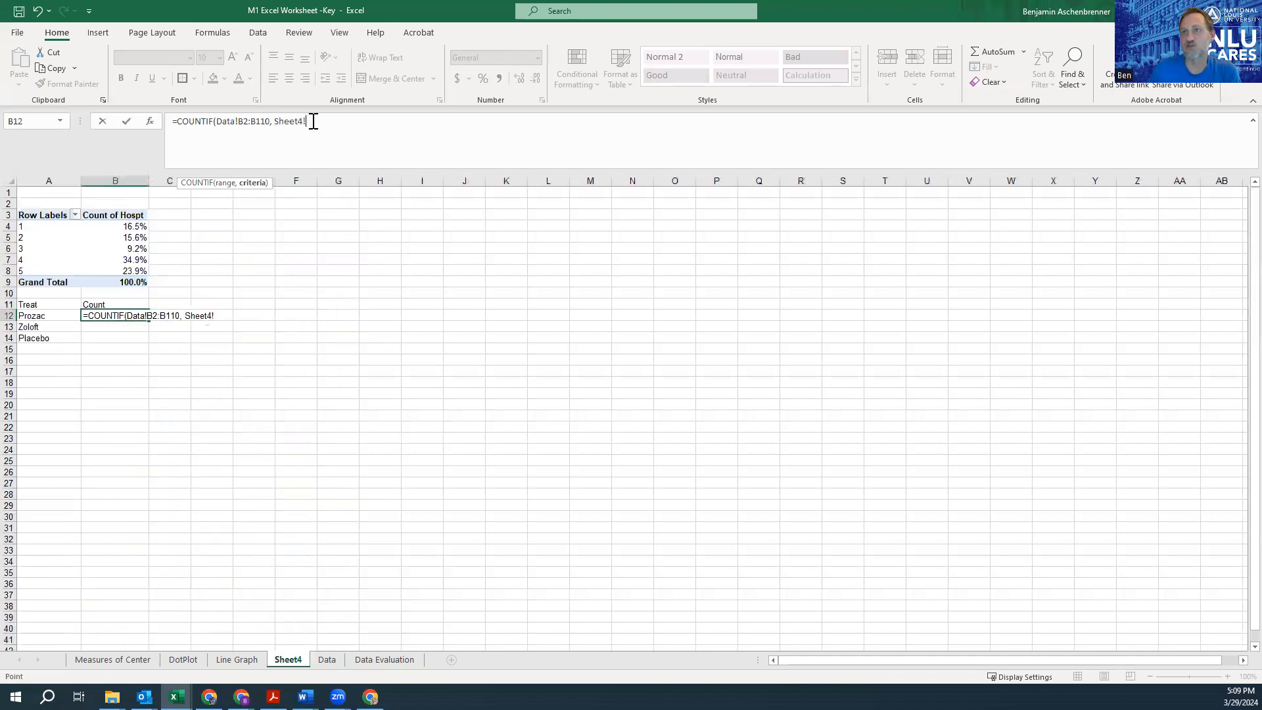
key("backspace")
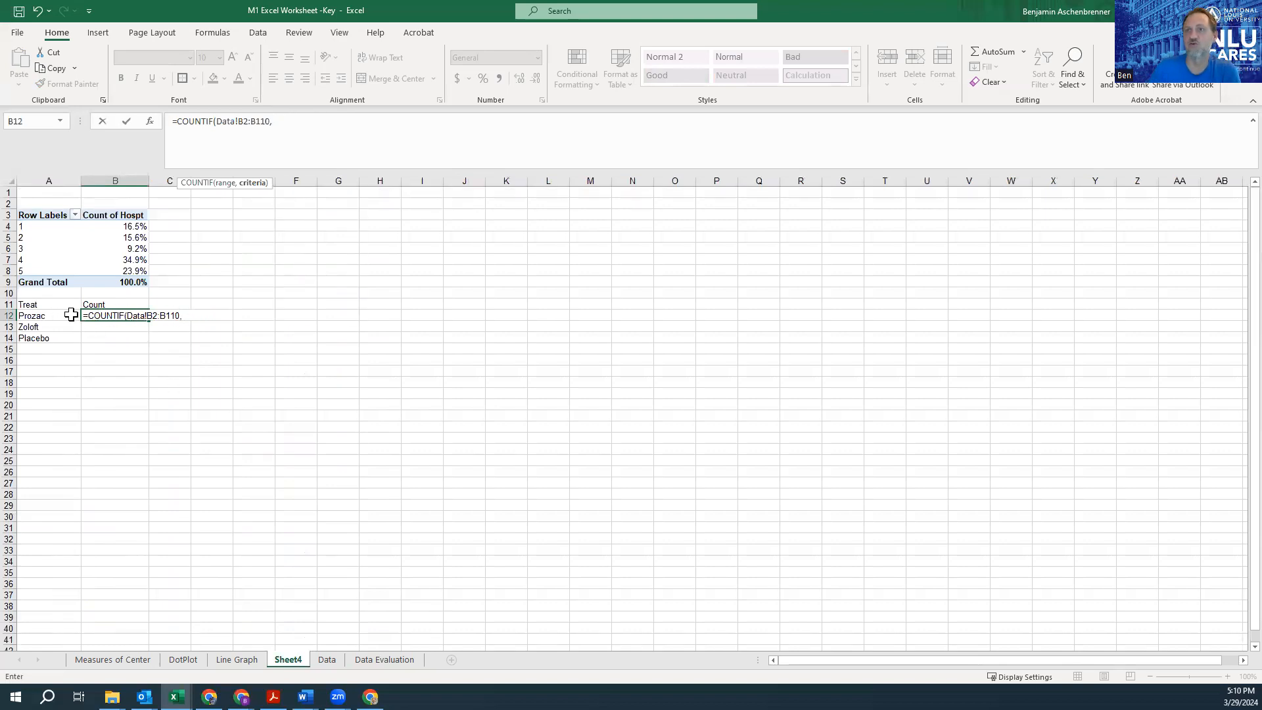
left_click(48, 314)
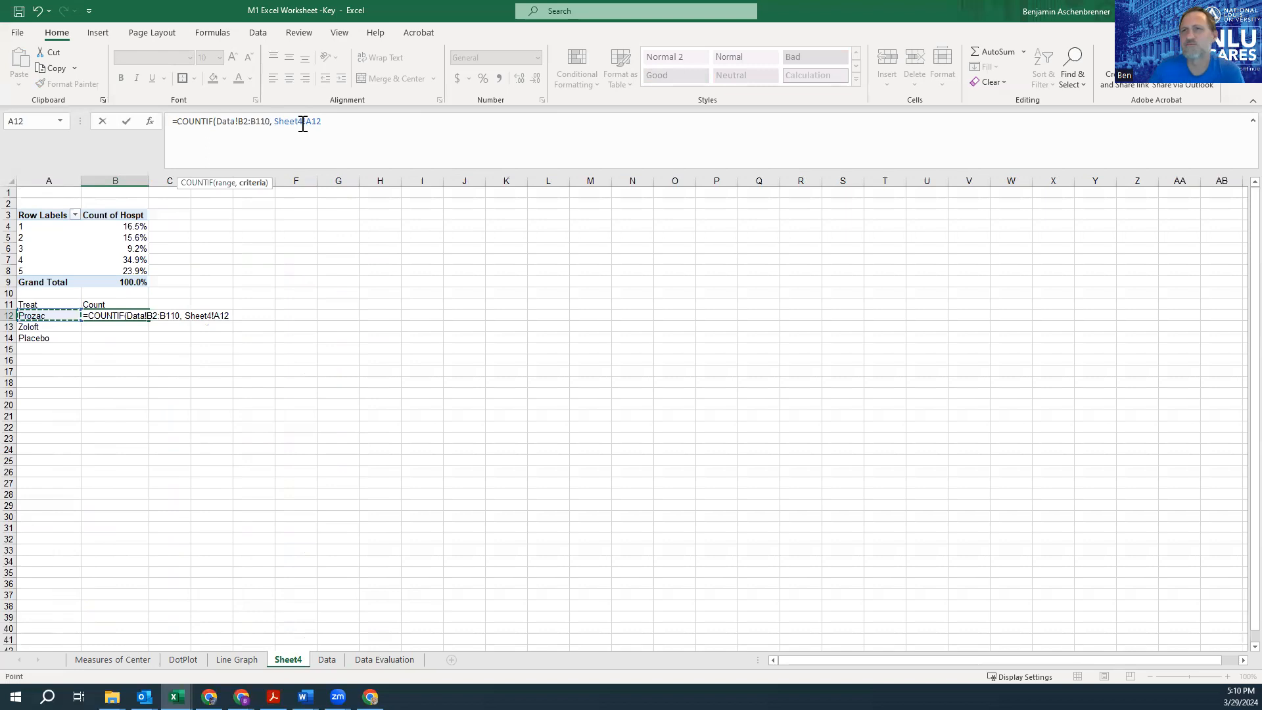
key("Backspace")
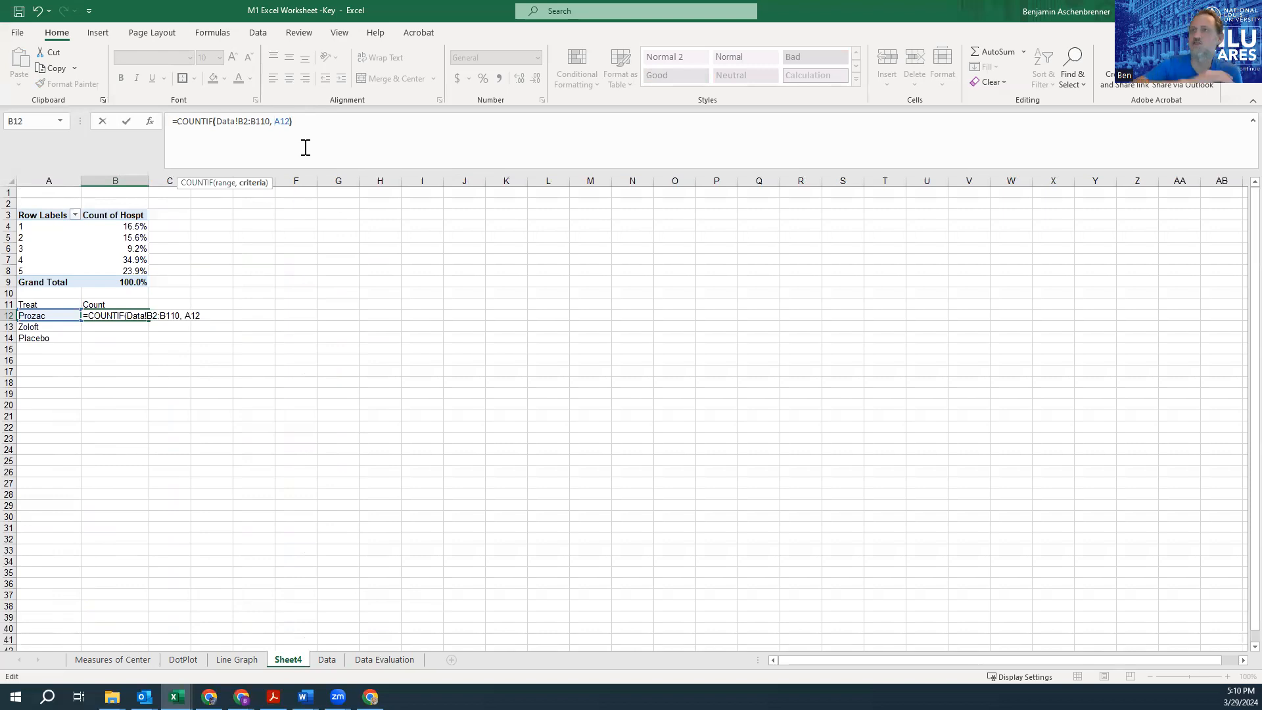
type(")")
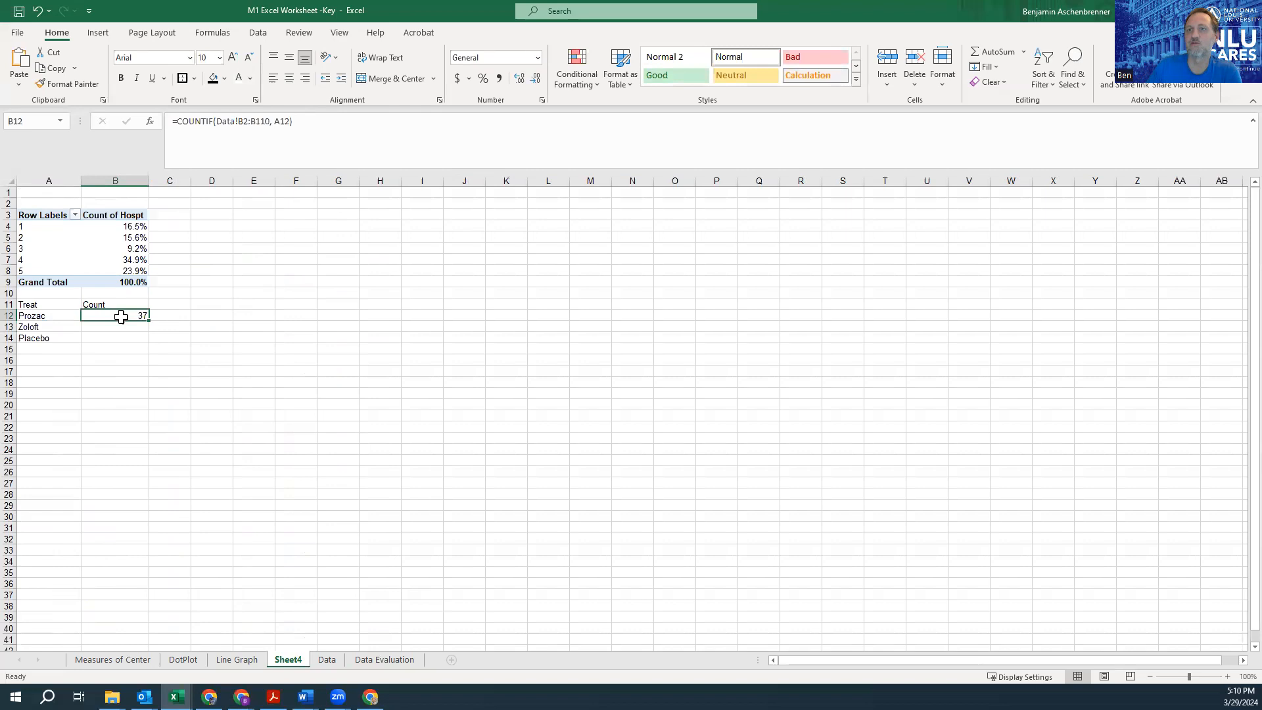
Step: Enter =COUNTIF(Data!B2:B110, A13) in B13, giving a Zoloft count of 38
double_click(114, 314)
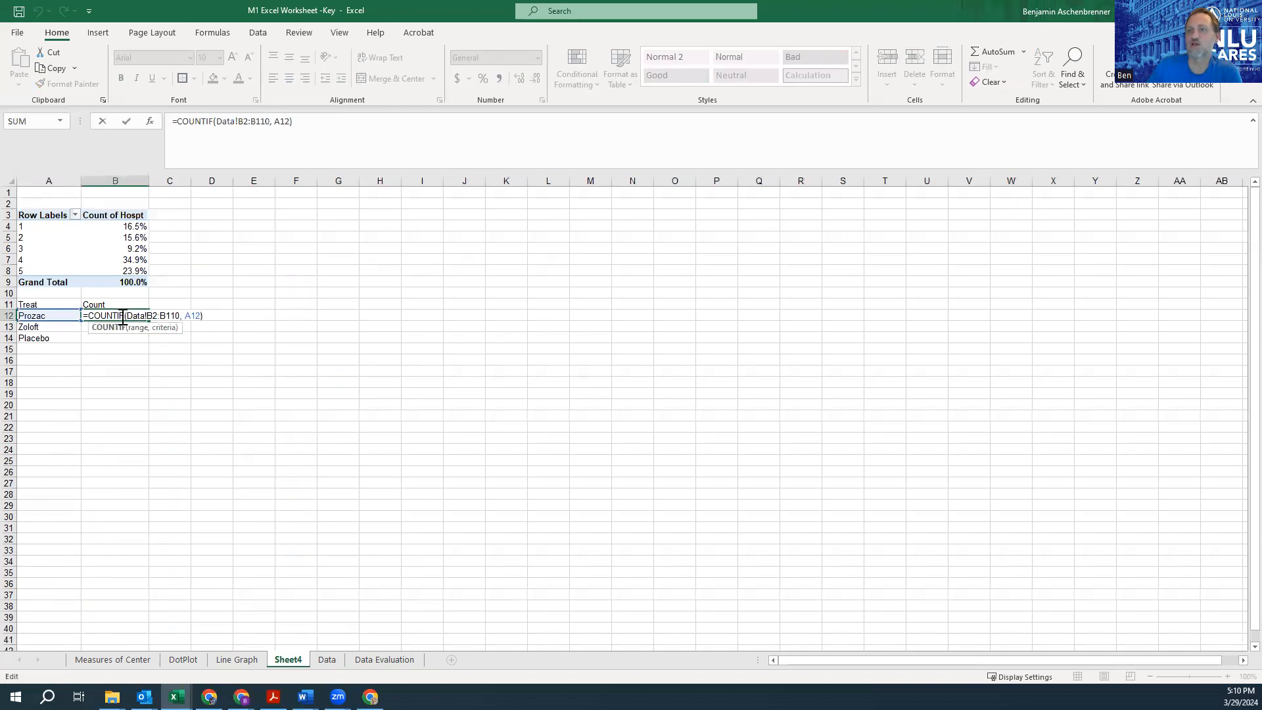
key("Return")
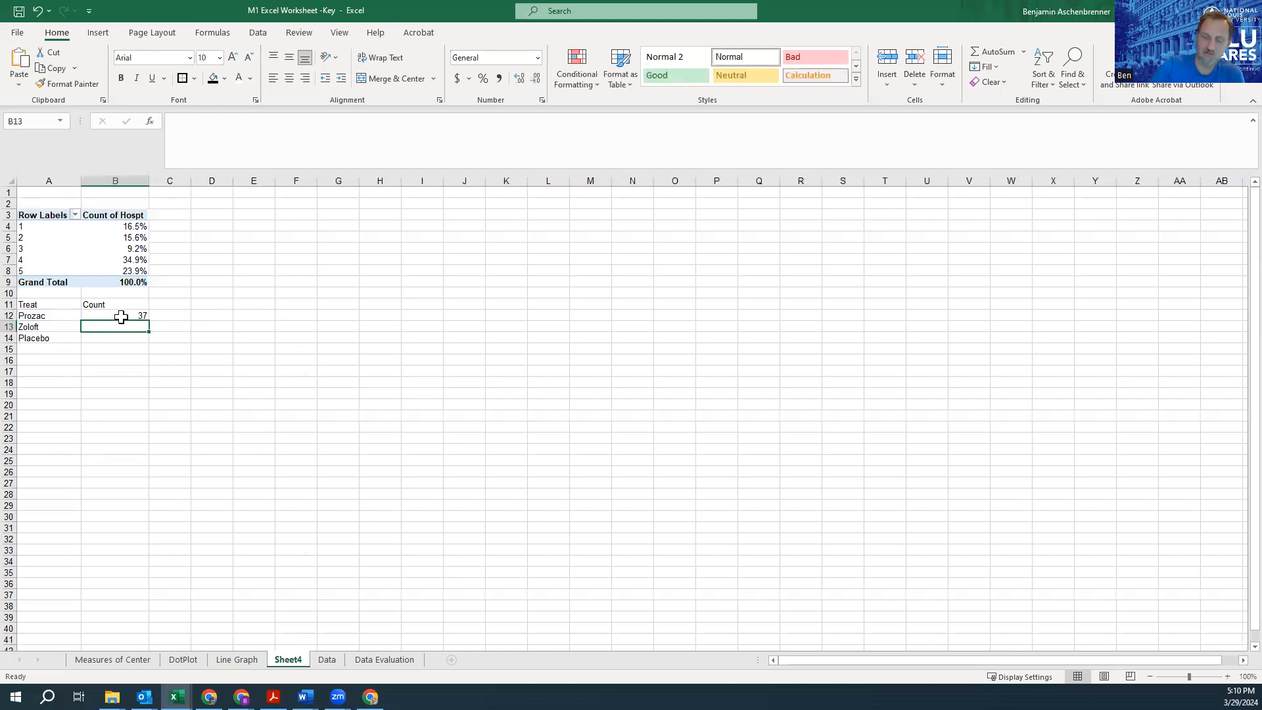
type("=countif(")
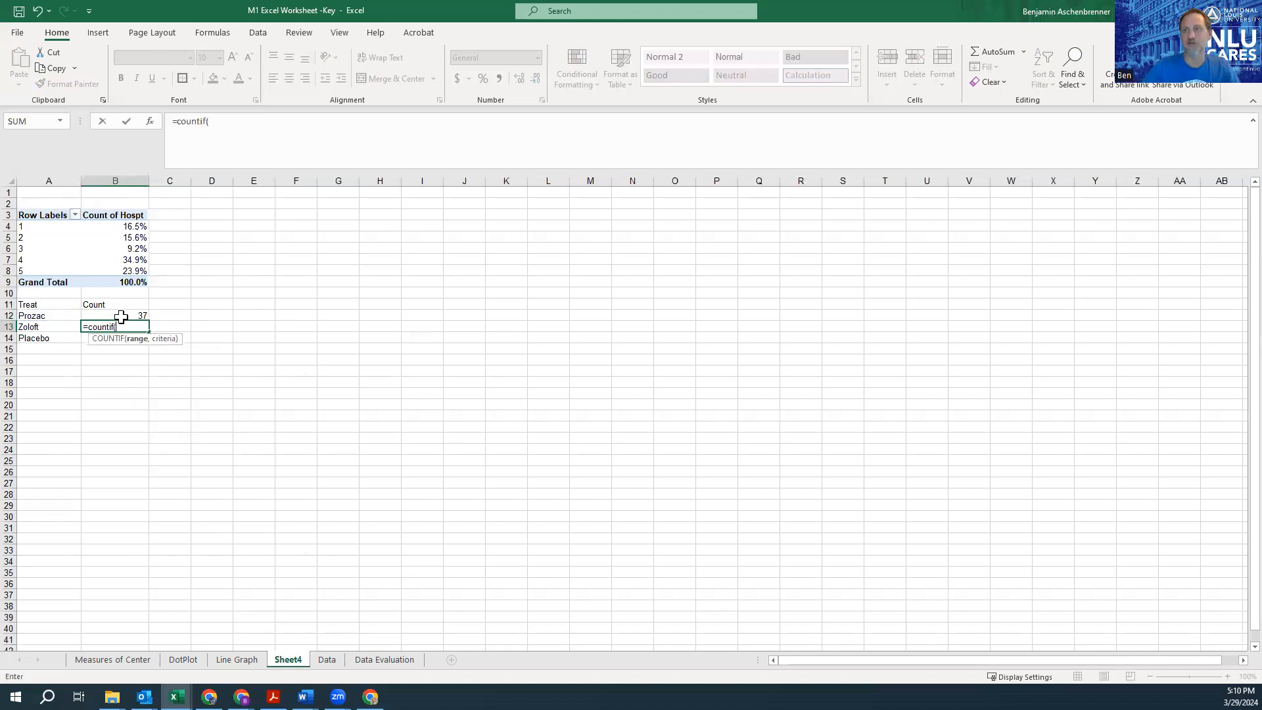
left_click(326, 659)
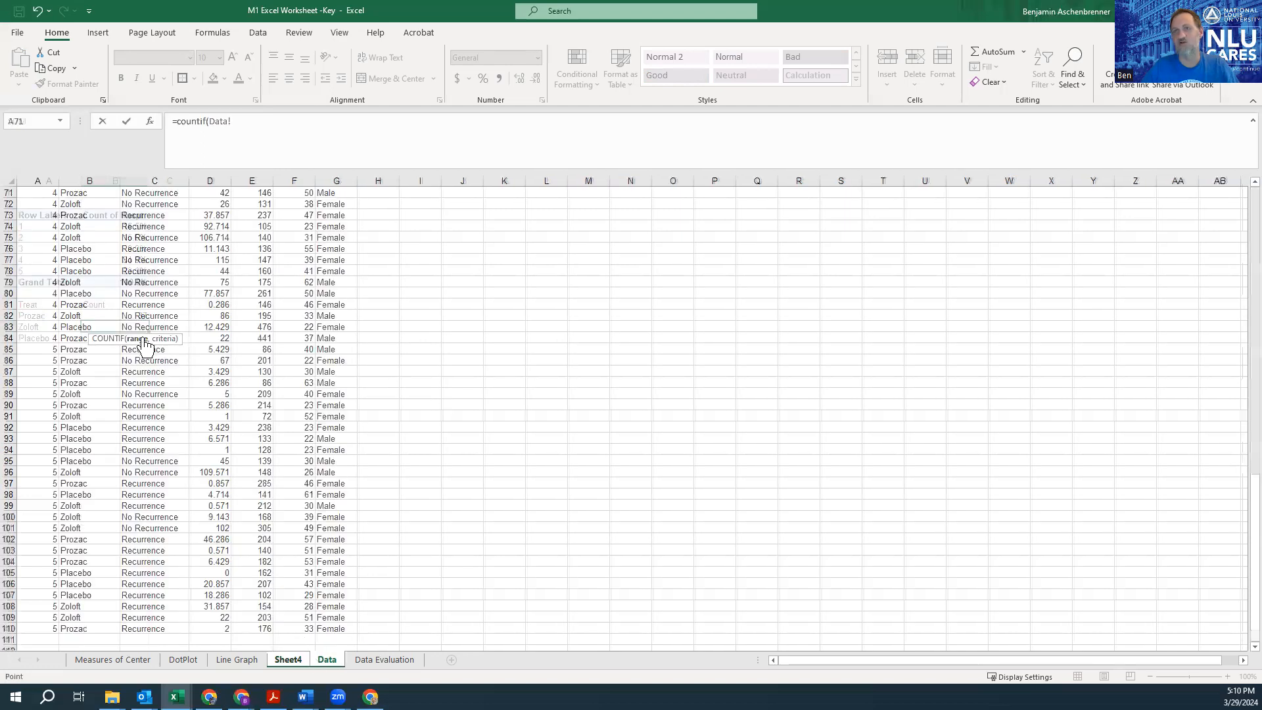
scroll("up", 3)
type("B2:B110,")
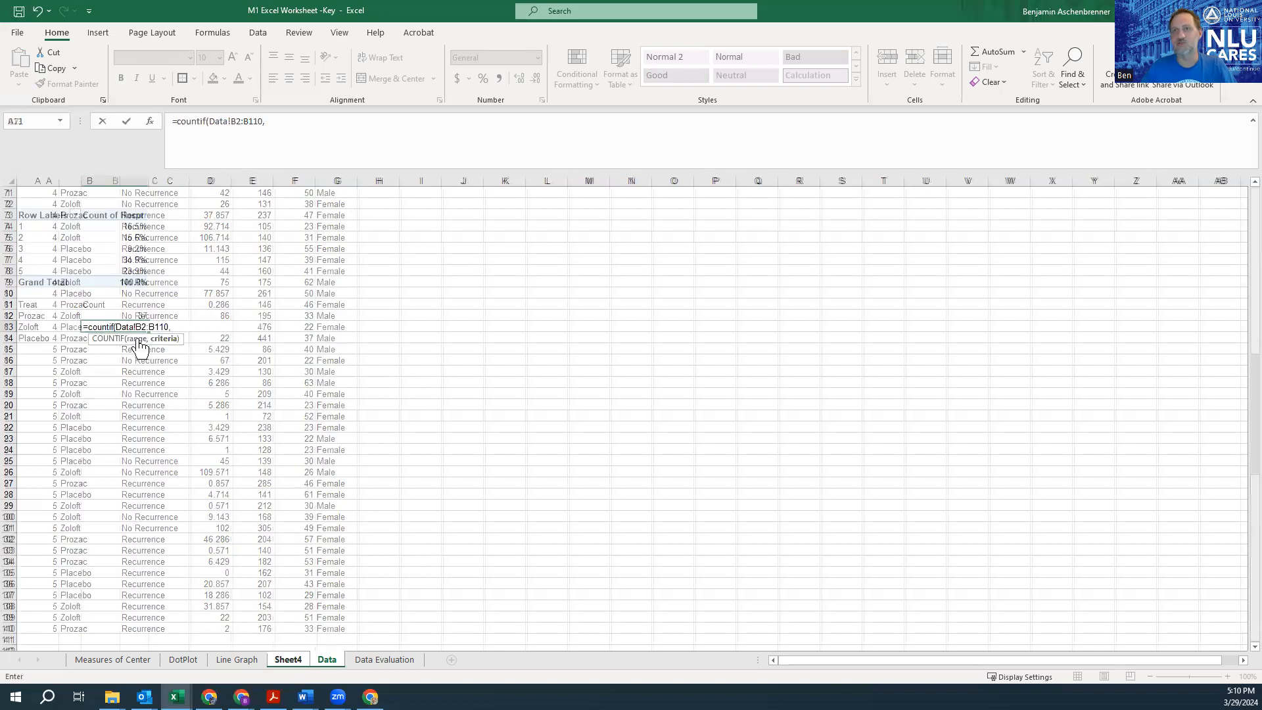
left_click(48, 326)
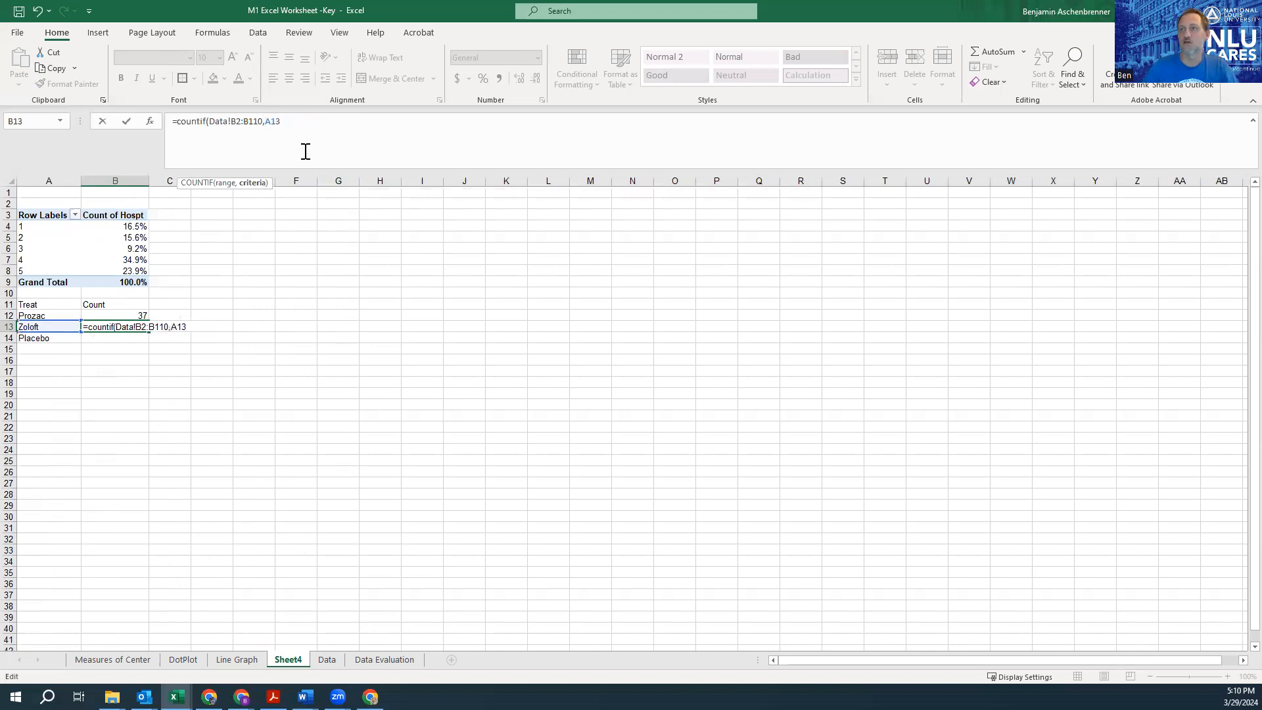
type(")")
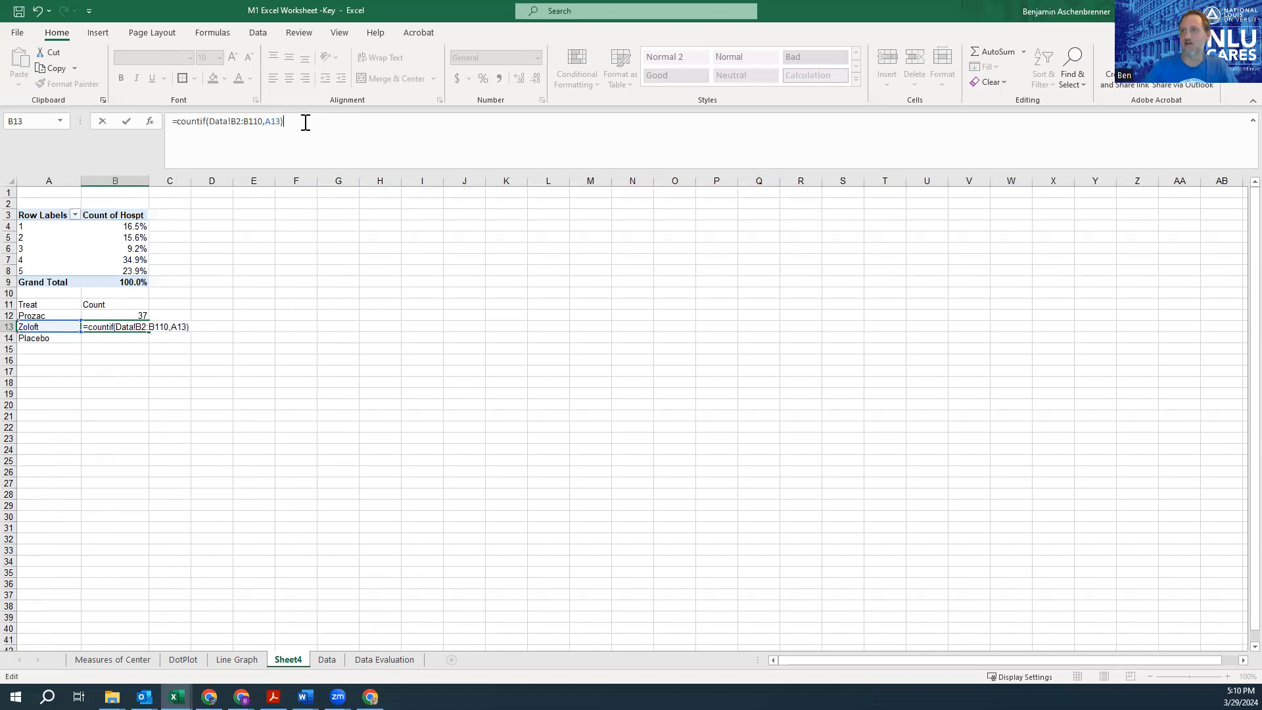
key("Return")
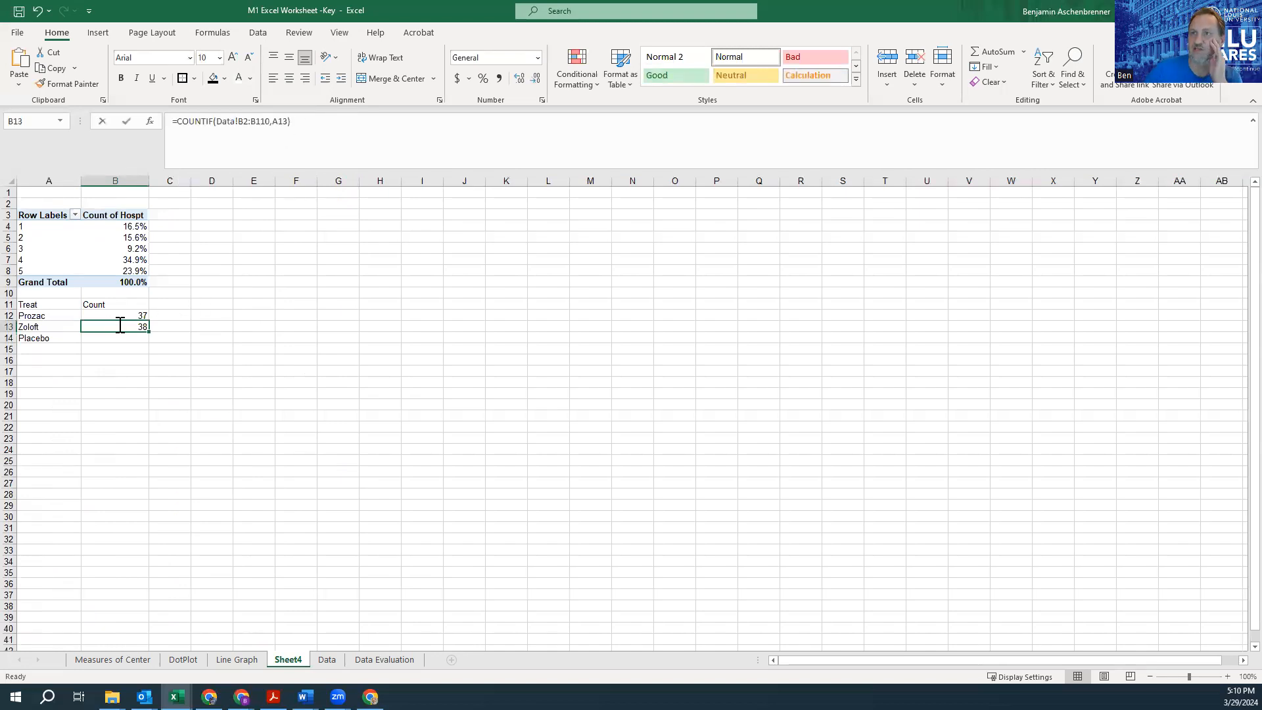
Step: Fill the COUNTIF formula down to B14, giving a Placebo count of 34
double_click(114, 326)
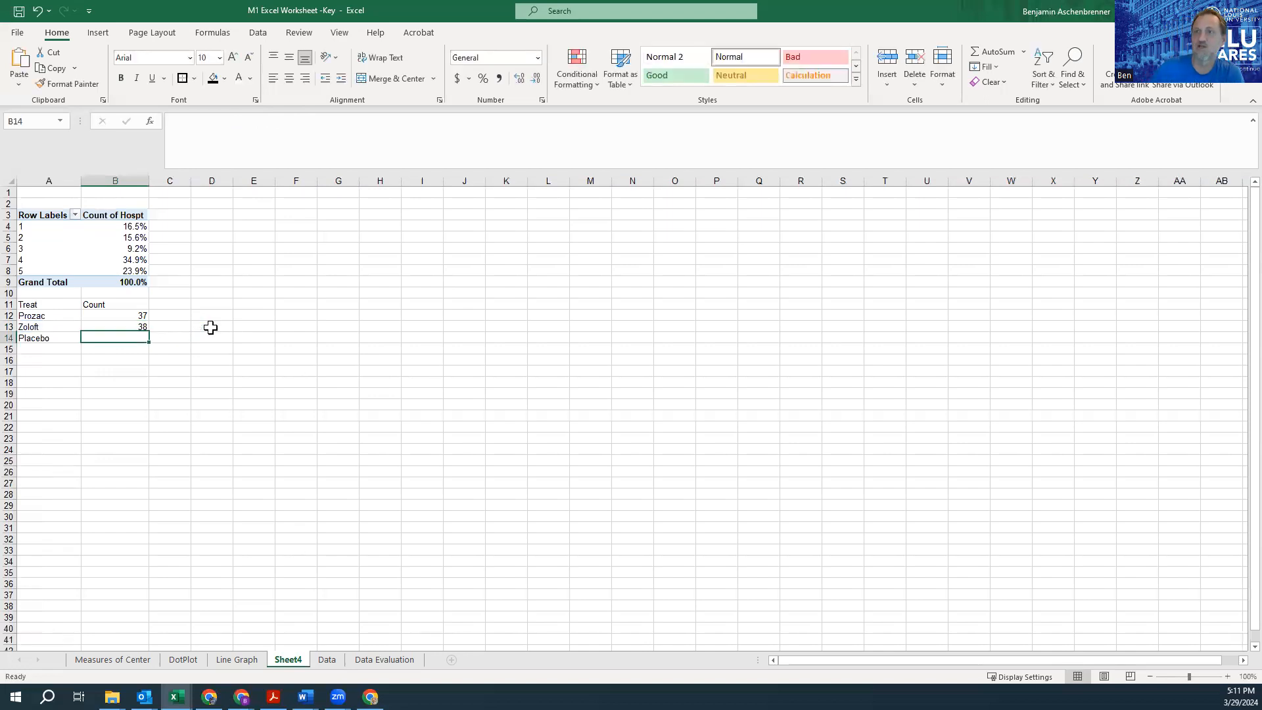
left_click(115, 328)
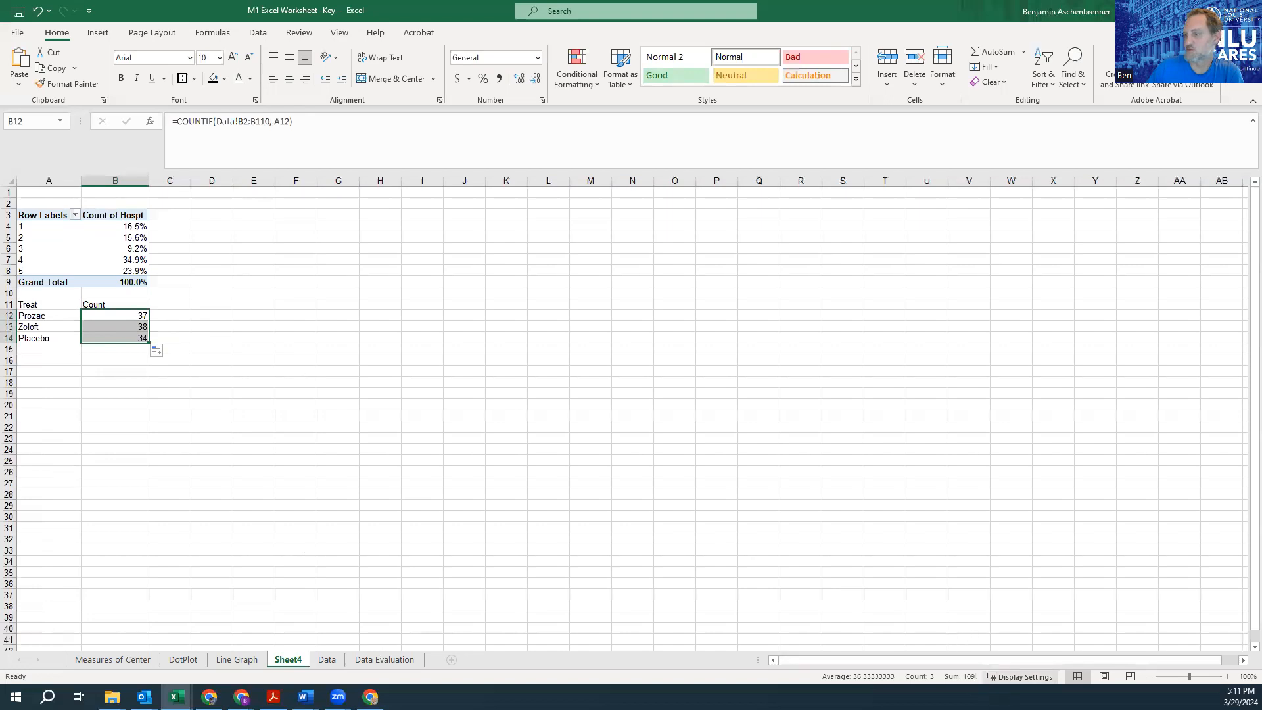
left_click(170, 404)
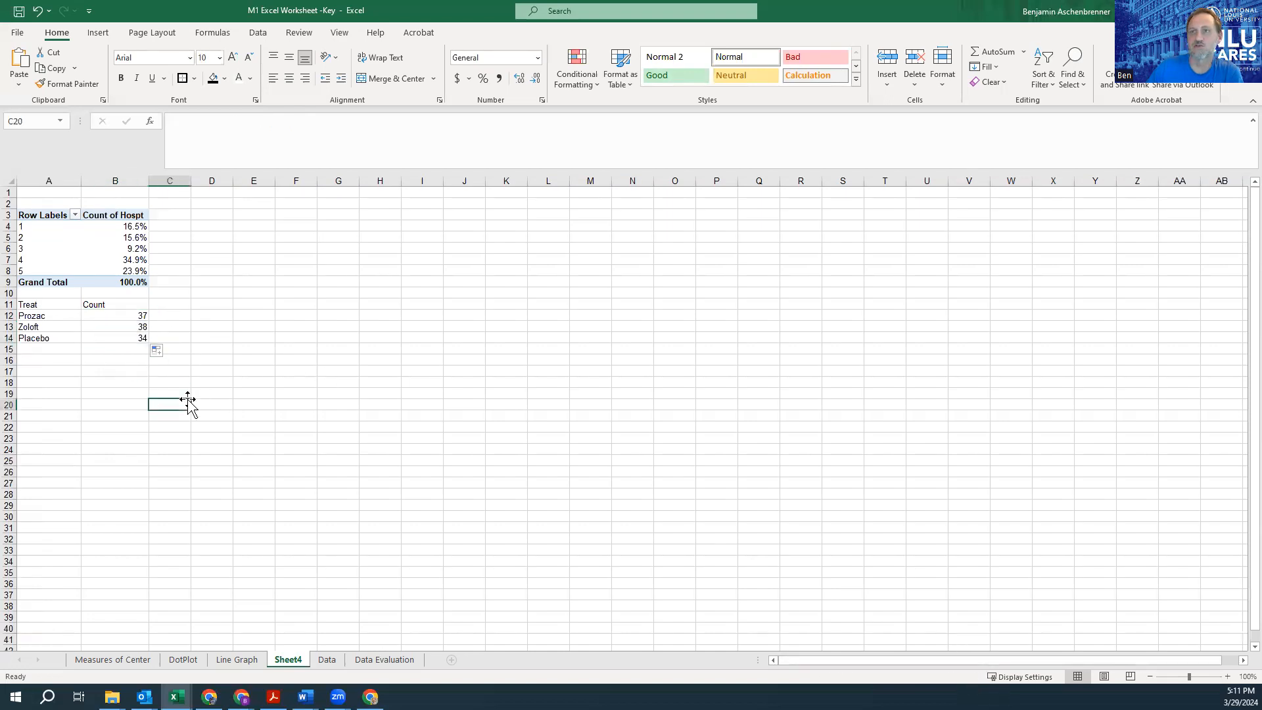
Step: Divide the B12:B14 counts by 109 so they become proportions around 0.34, 0.35 and 0.31
left_click(169, 303)
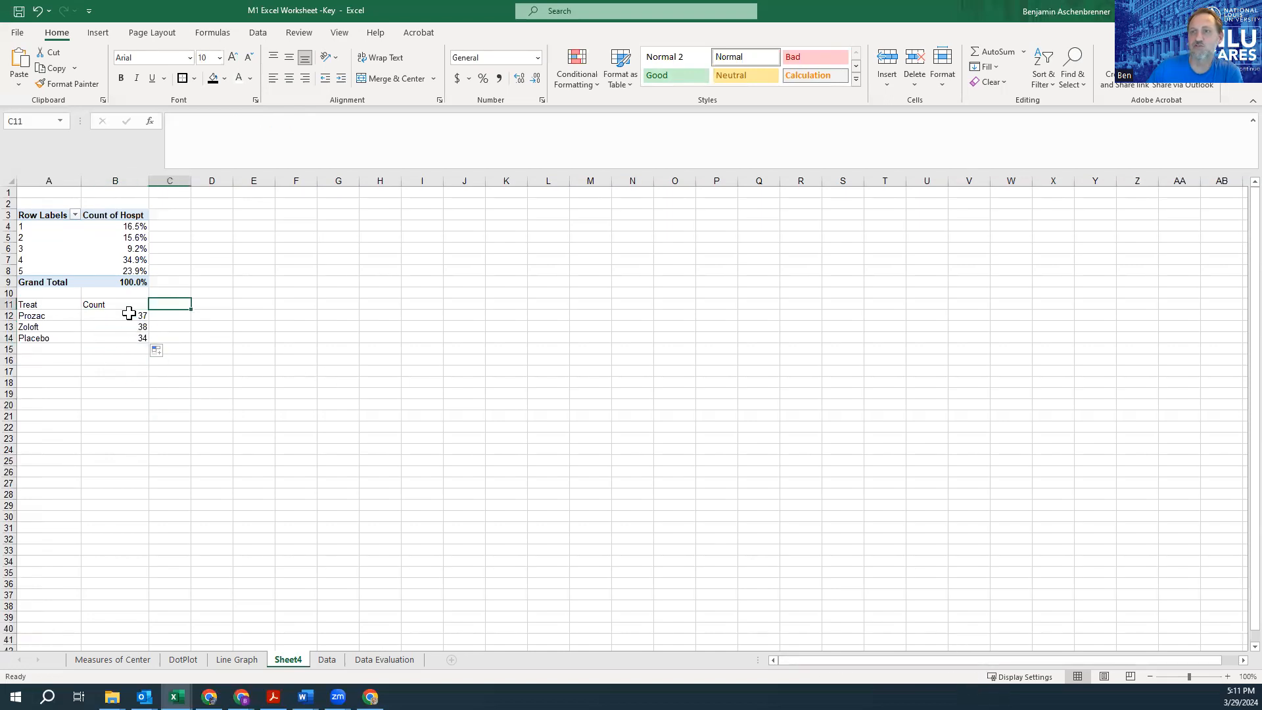
left_click(114, 315)
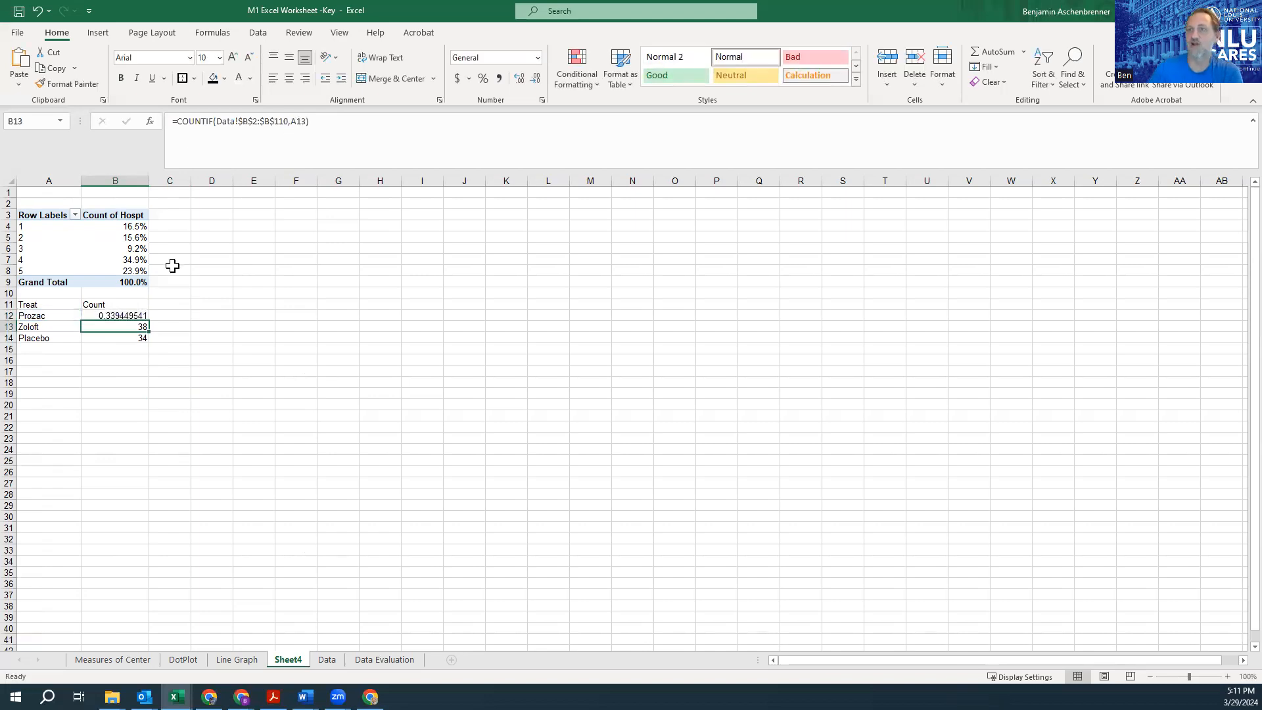
mouse_move(325, 122)
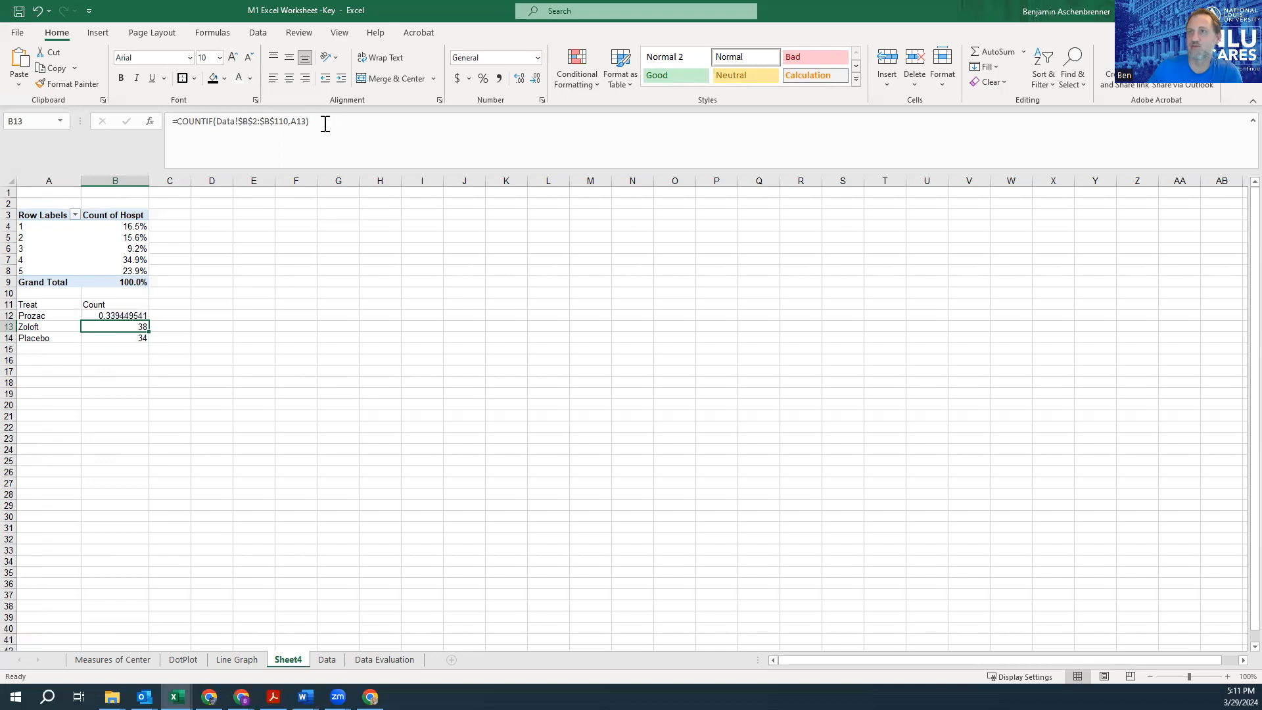
type("/")
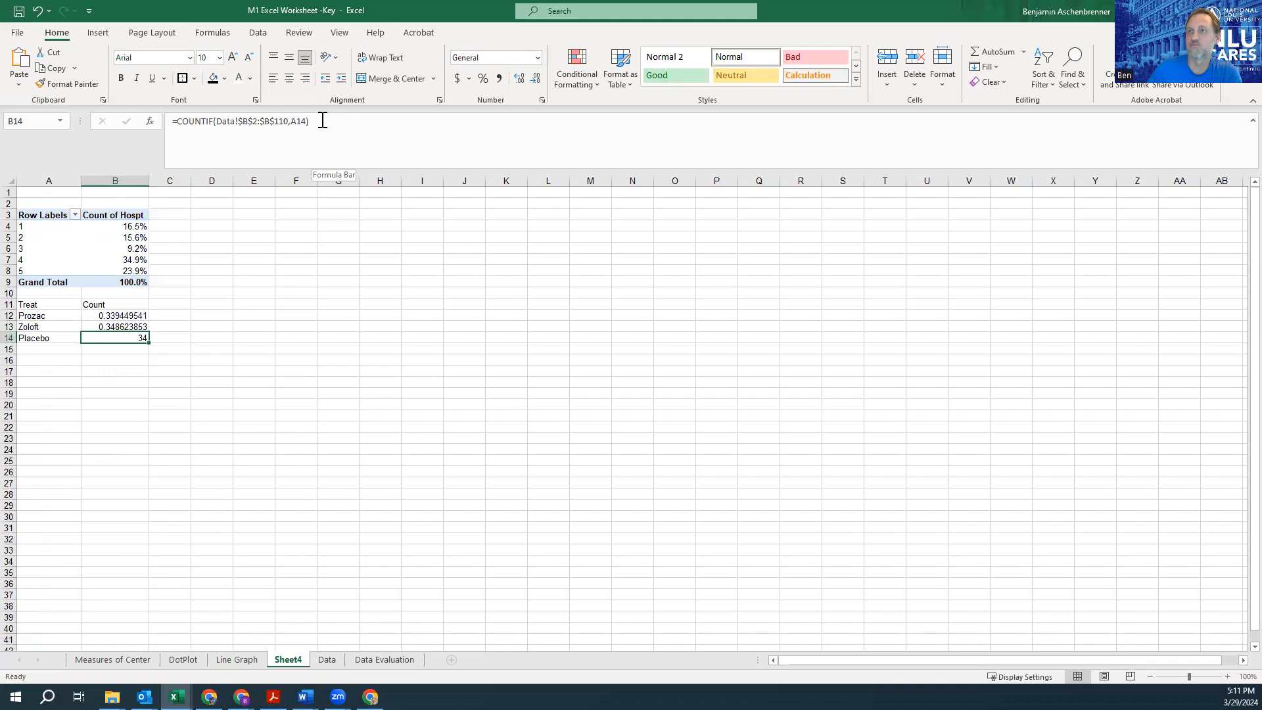
key("Return")
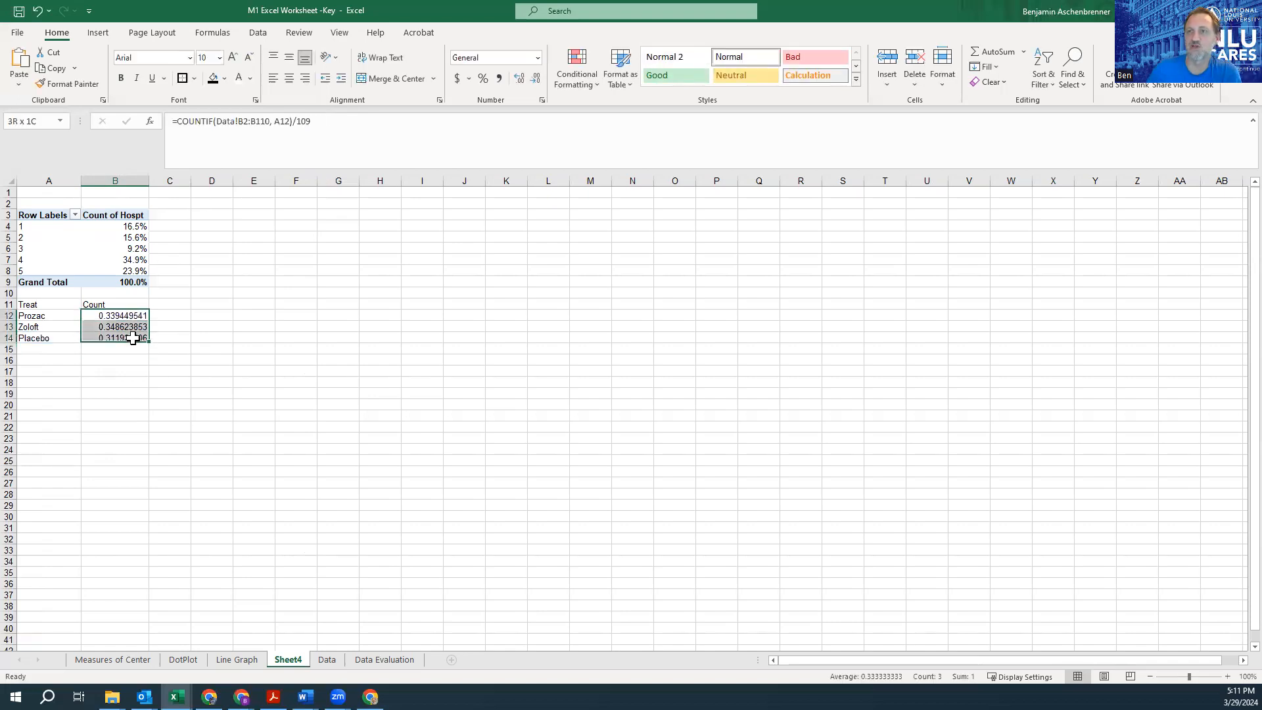
Step: Format B12:B14 as percentages with one decimal: 33.9%, 34.9% and 31.2%
left_click(115, 315)
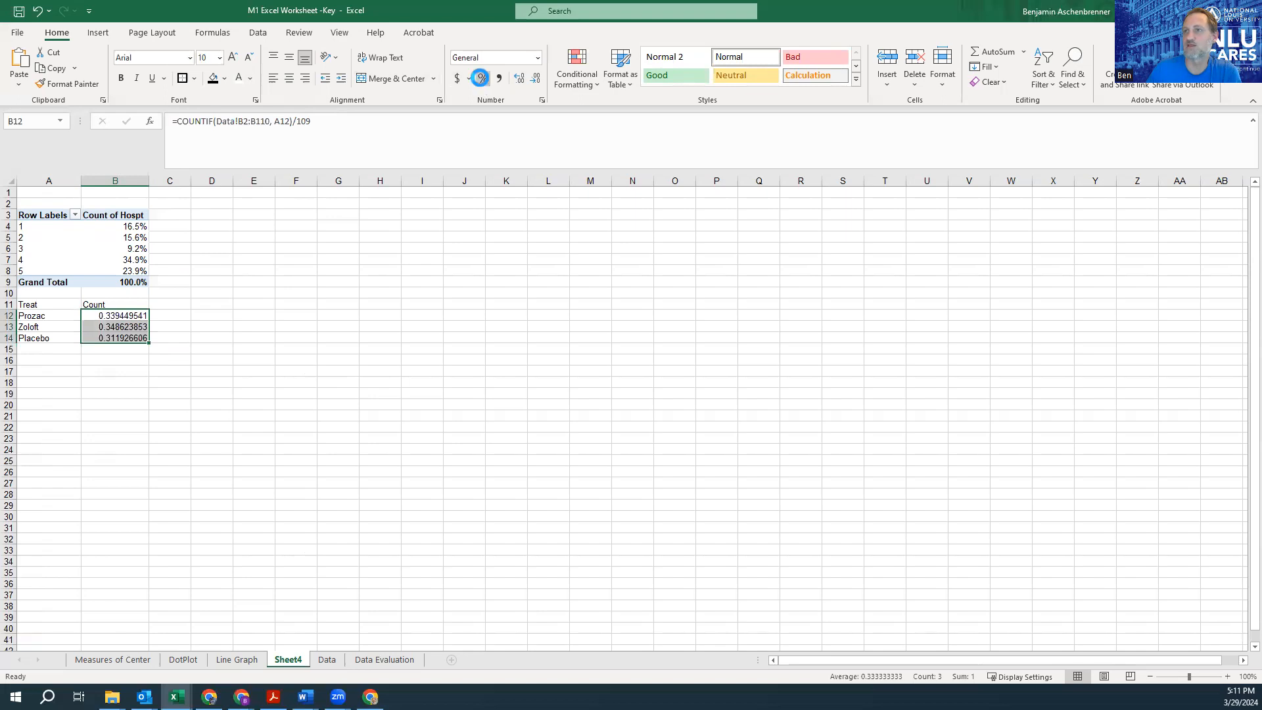
left_click(481, 77)
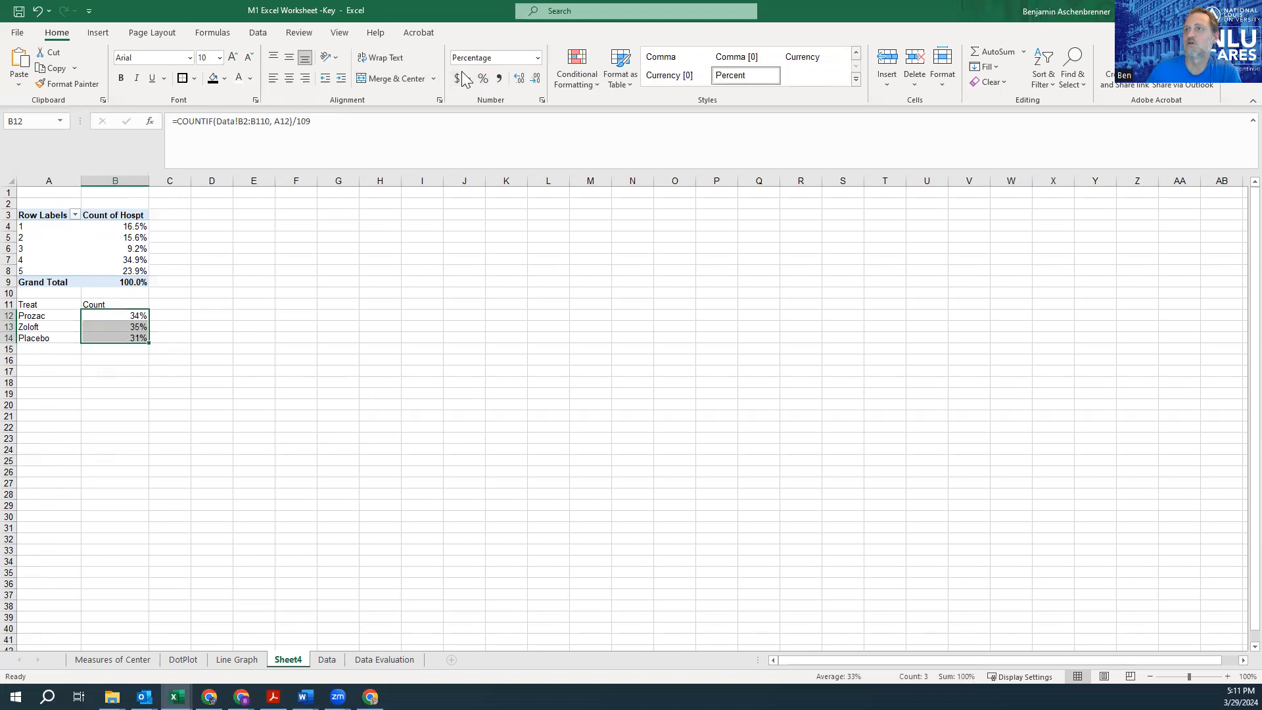
left_click(520, 78)
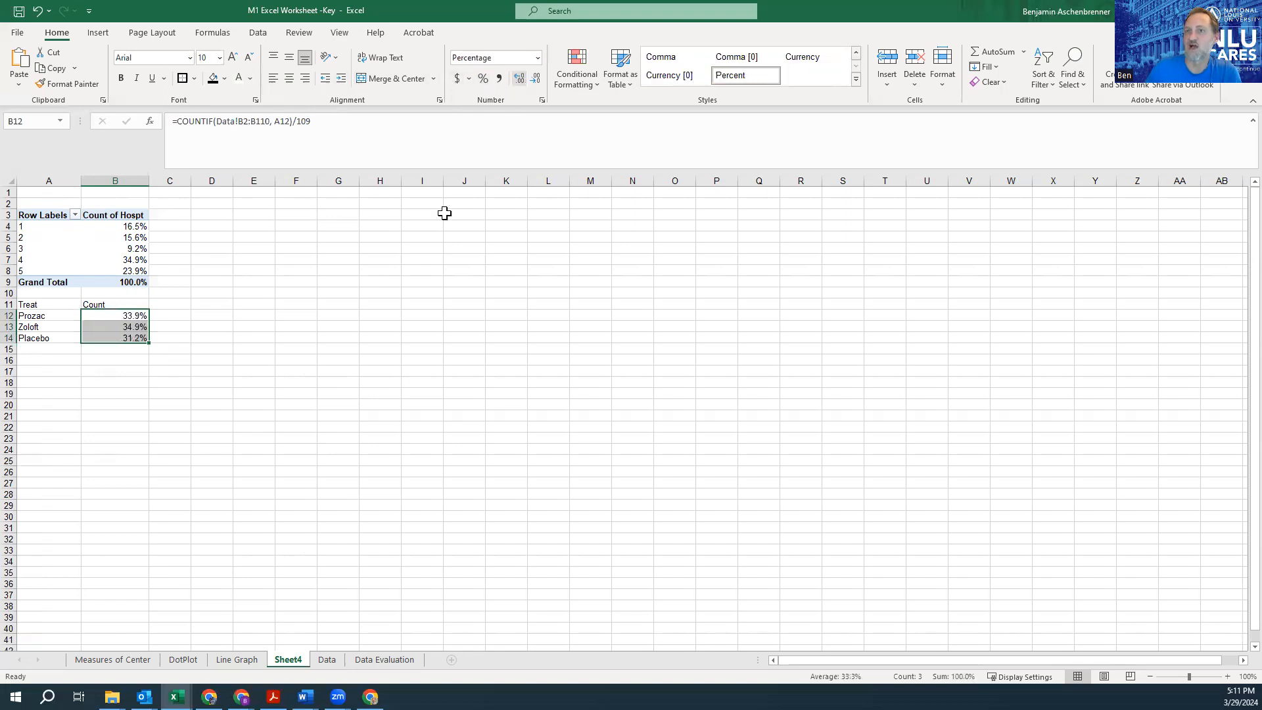
left_click(211, 449)
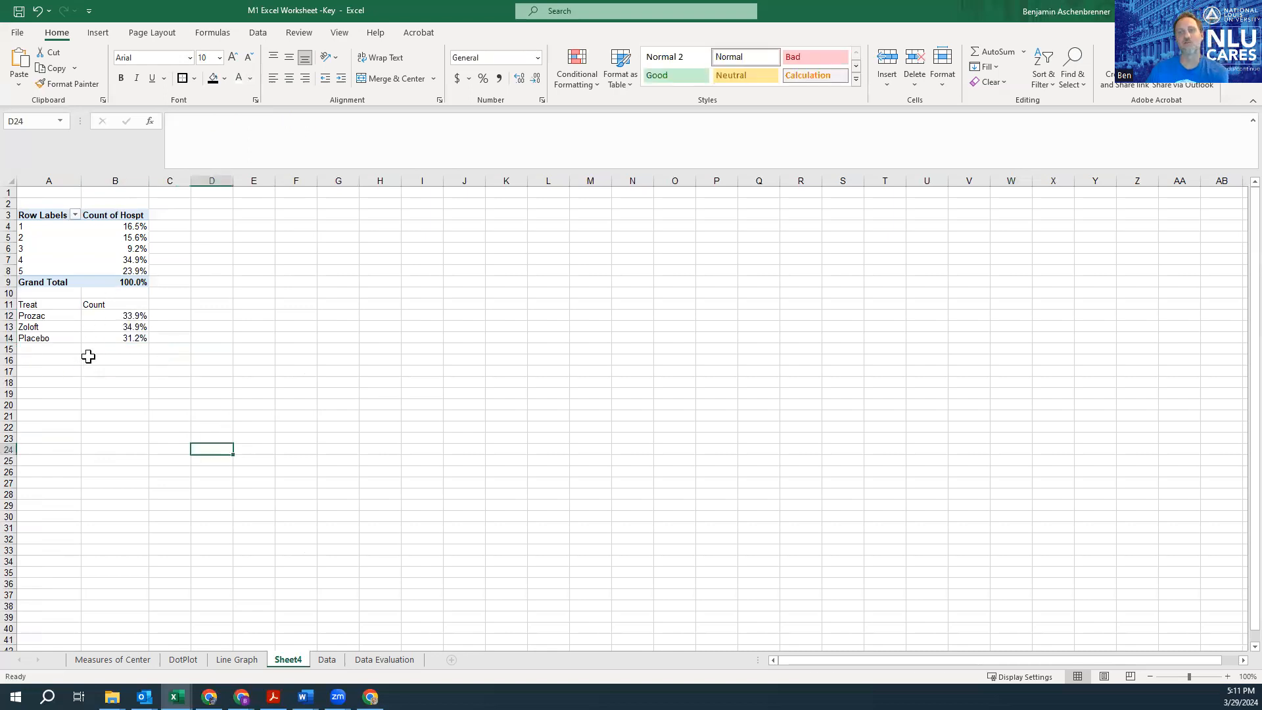
left_click(47, 382)
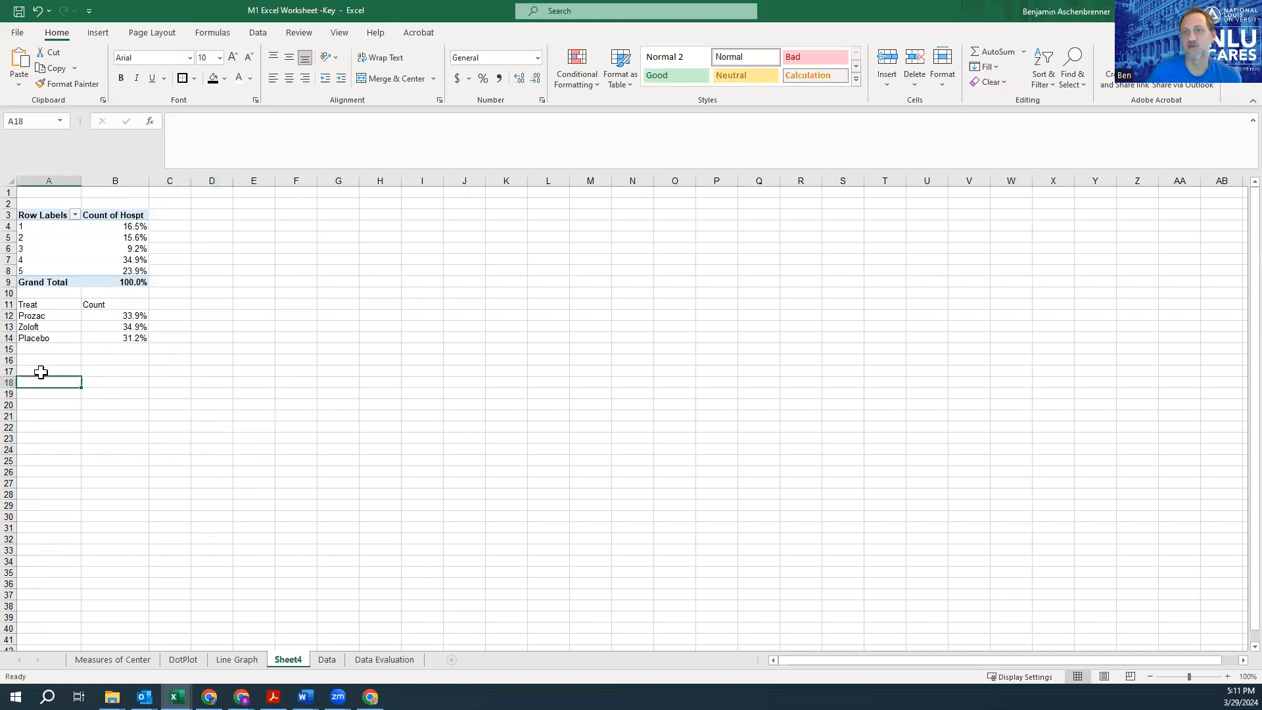
left_click(48, 371)
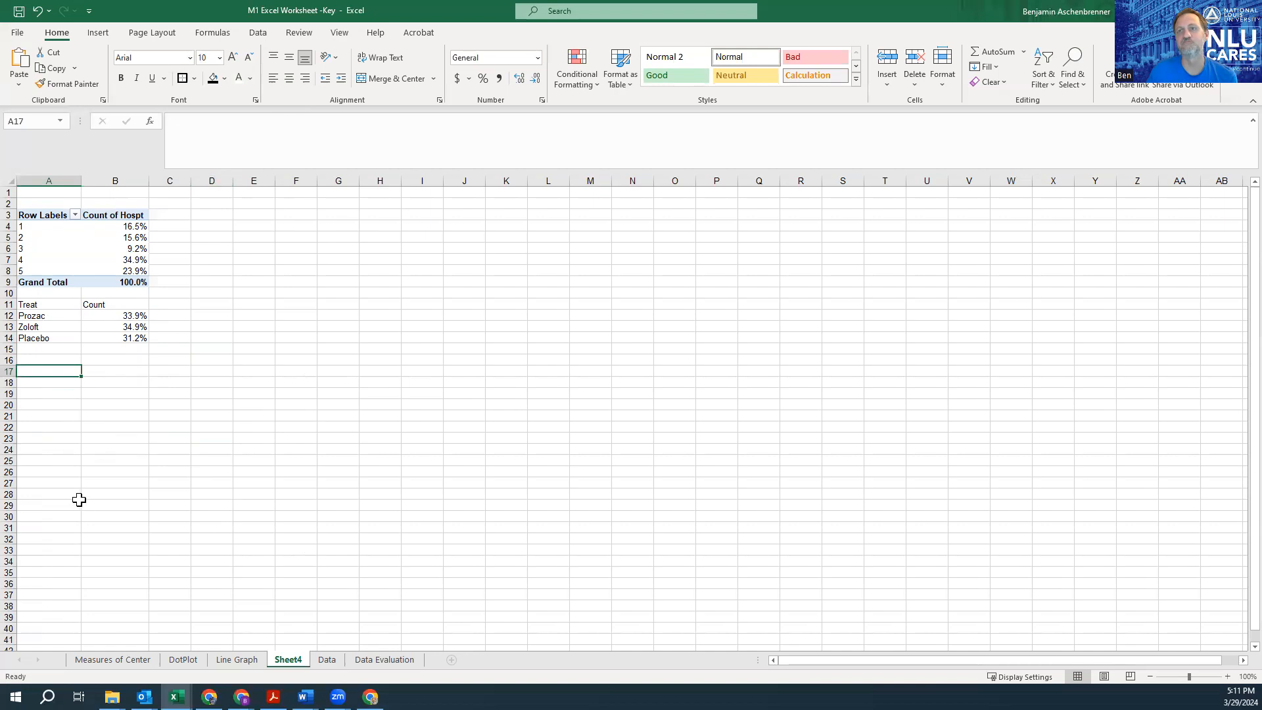
mouse_move(124, 347)
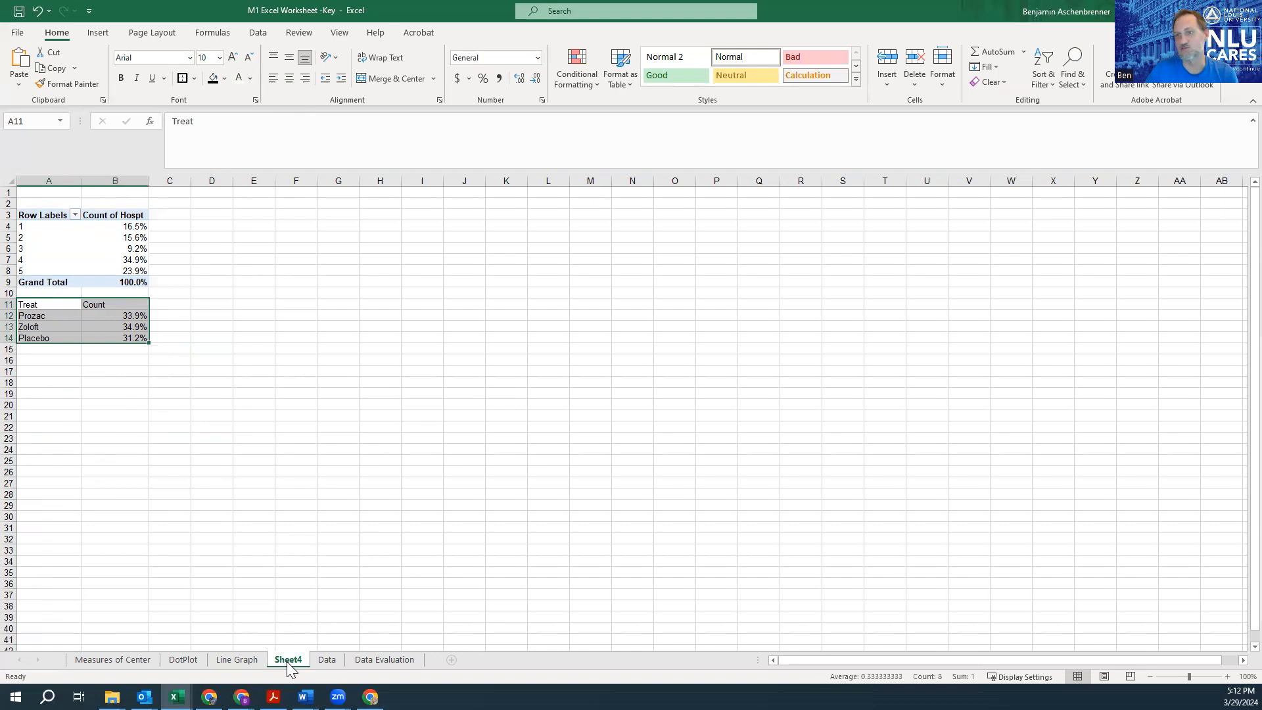
Step: Insert a PivotTable from Data!$A$1:$G$110 onto a new worksheet, Sheet5
left_click(326, 658)
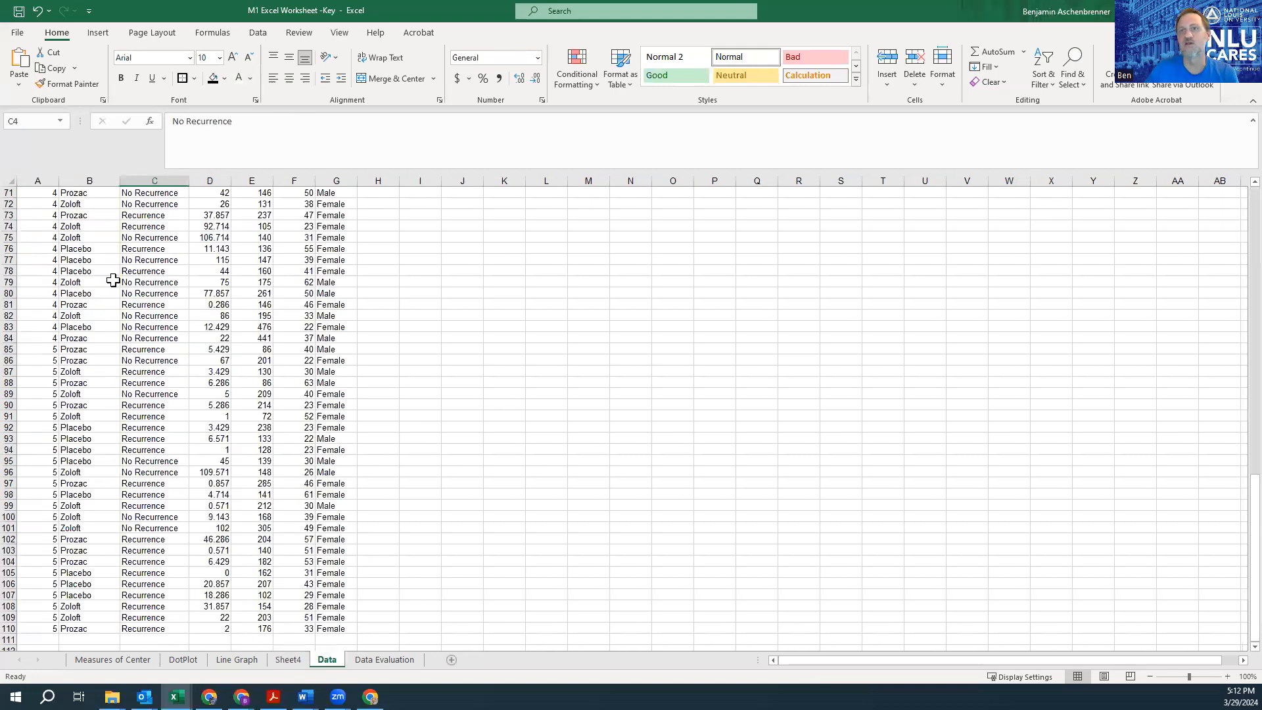
scroll("up", 3)
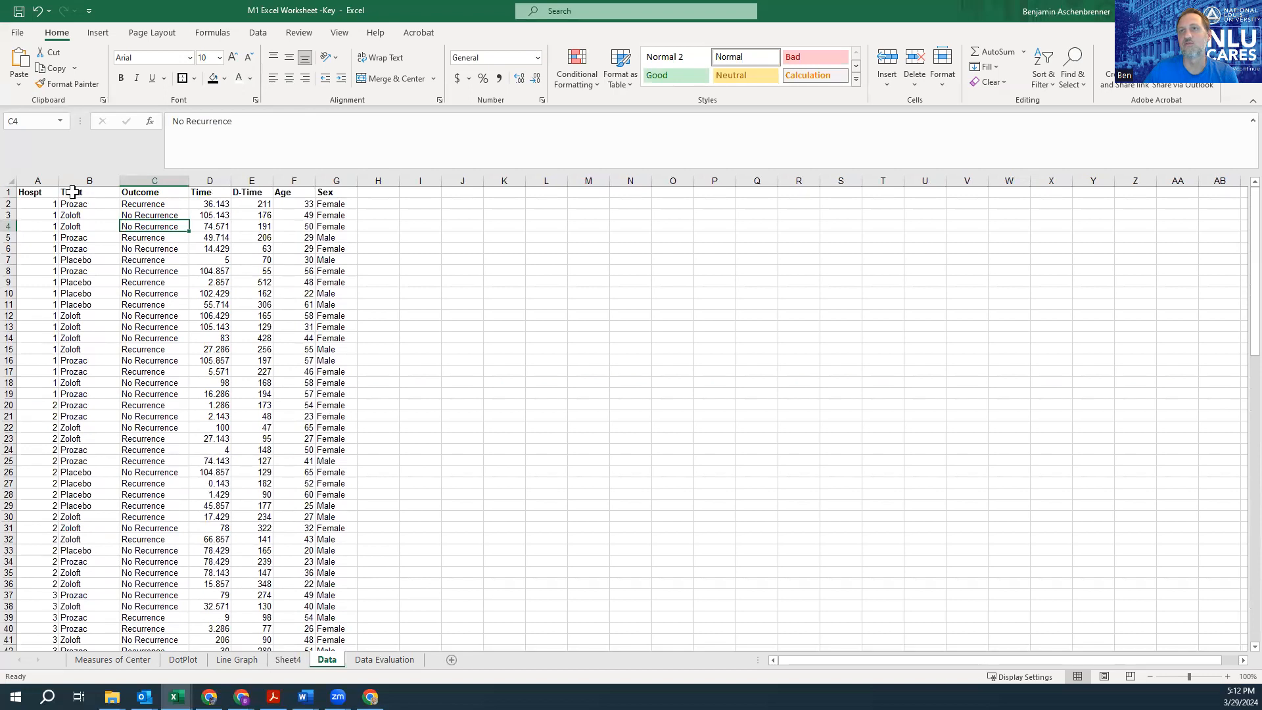
left_click(89, 192)
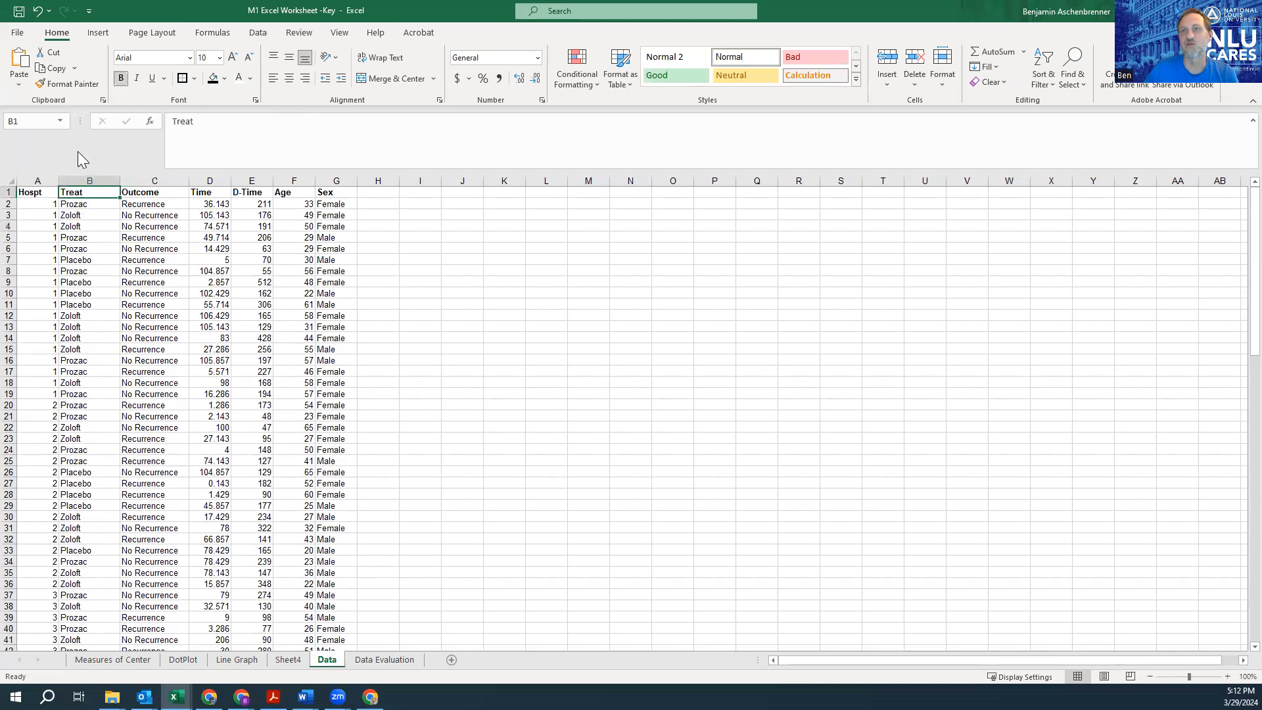
left_click(15, 64)
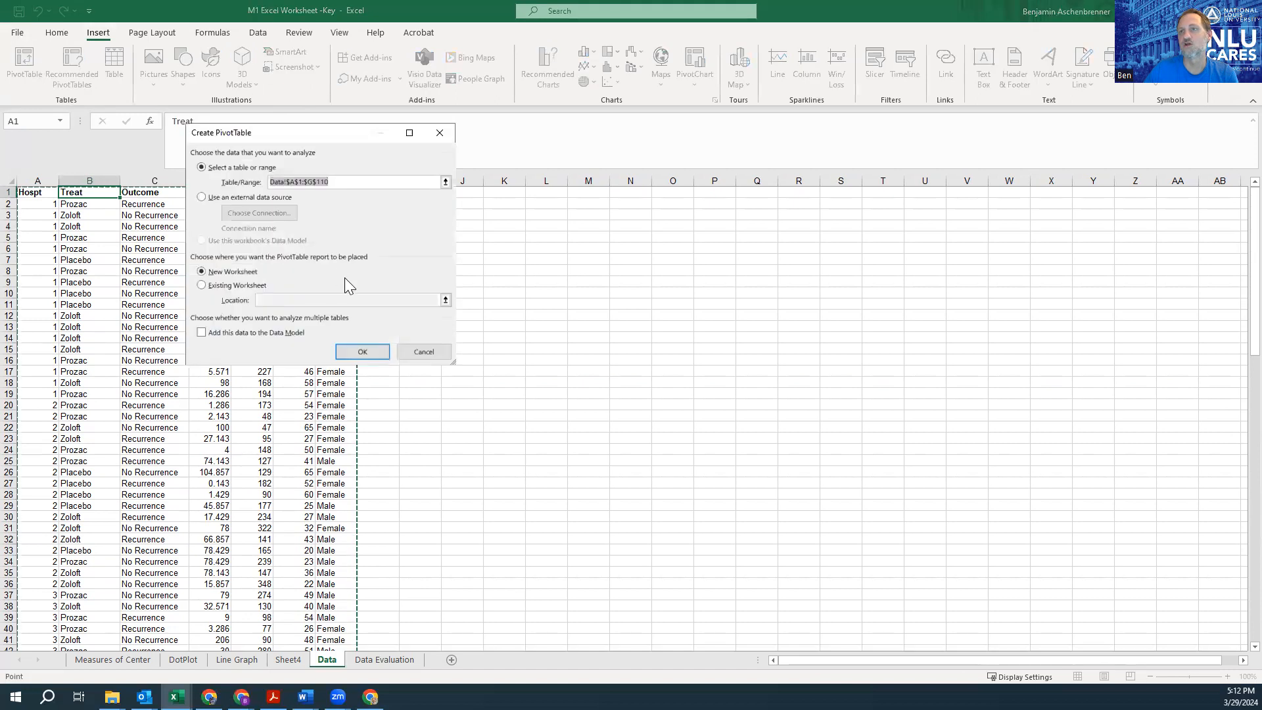
mouse_move(368, 210)
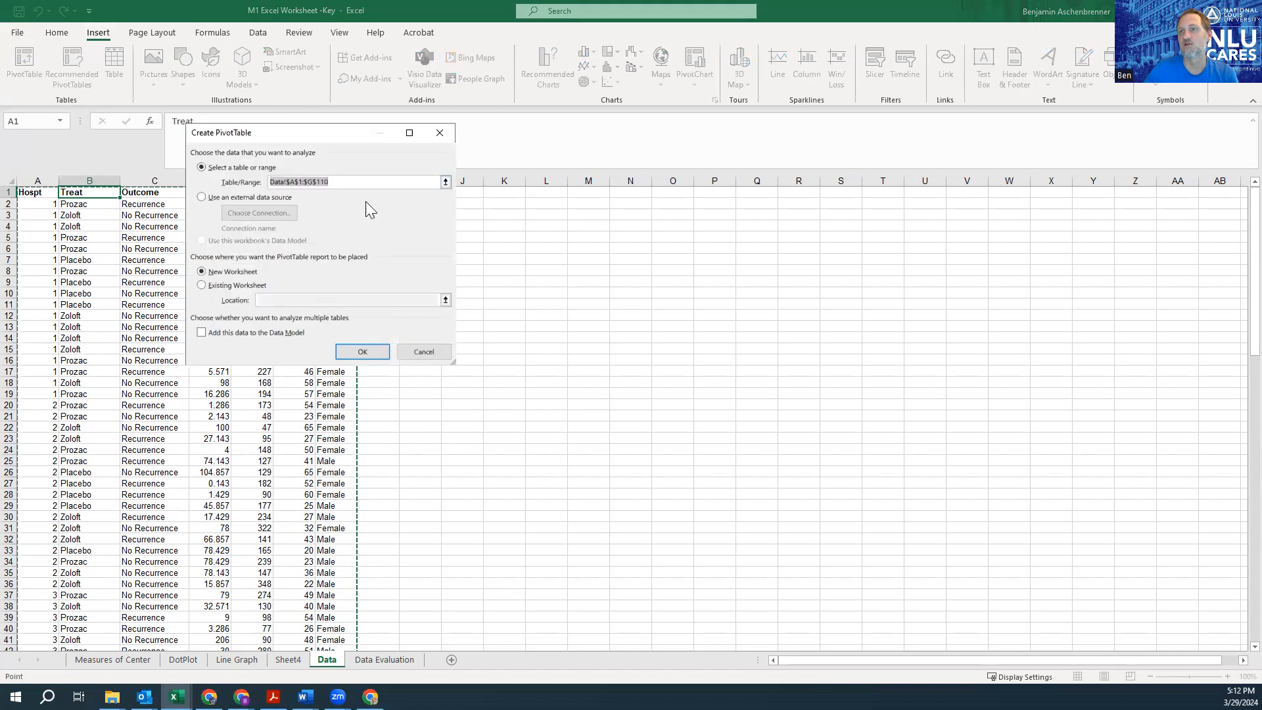
left_click(361, 351)
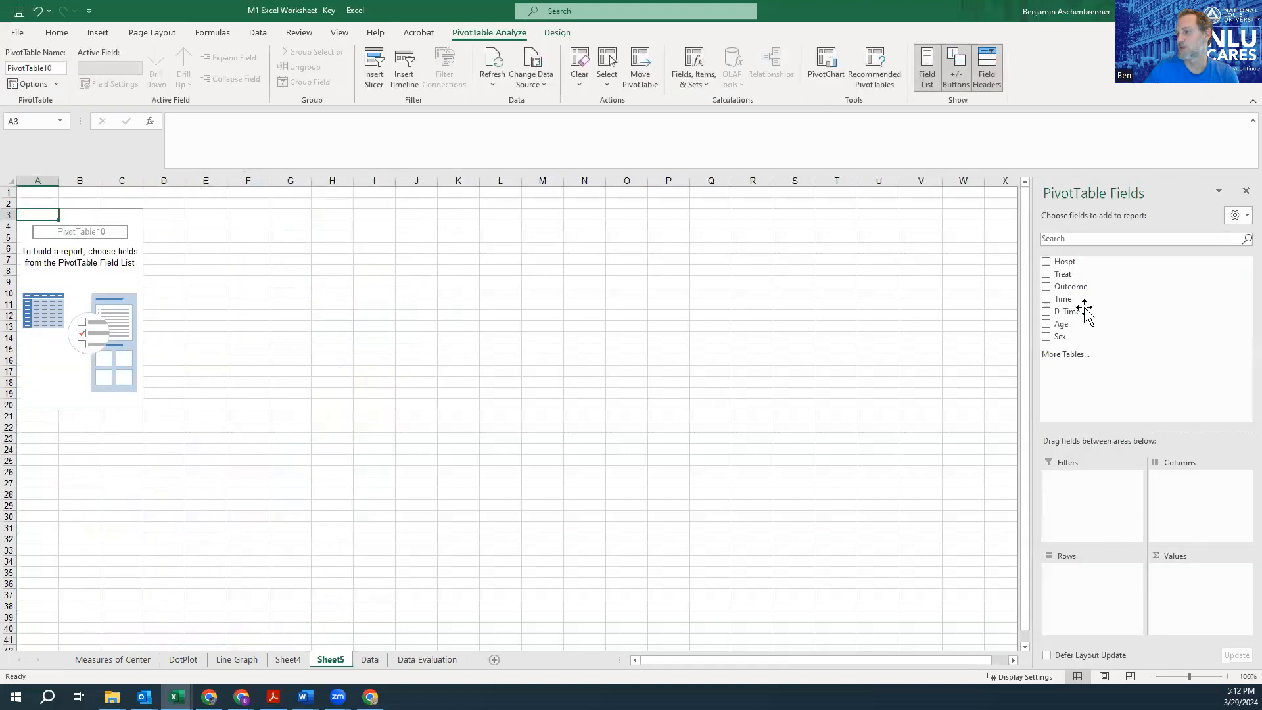
Step: Add Treat to Rows and Values so the pivot counts Placebo 34, Prozac 37, Zoloft 38, total 109
left_click(1046, 274)
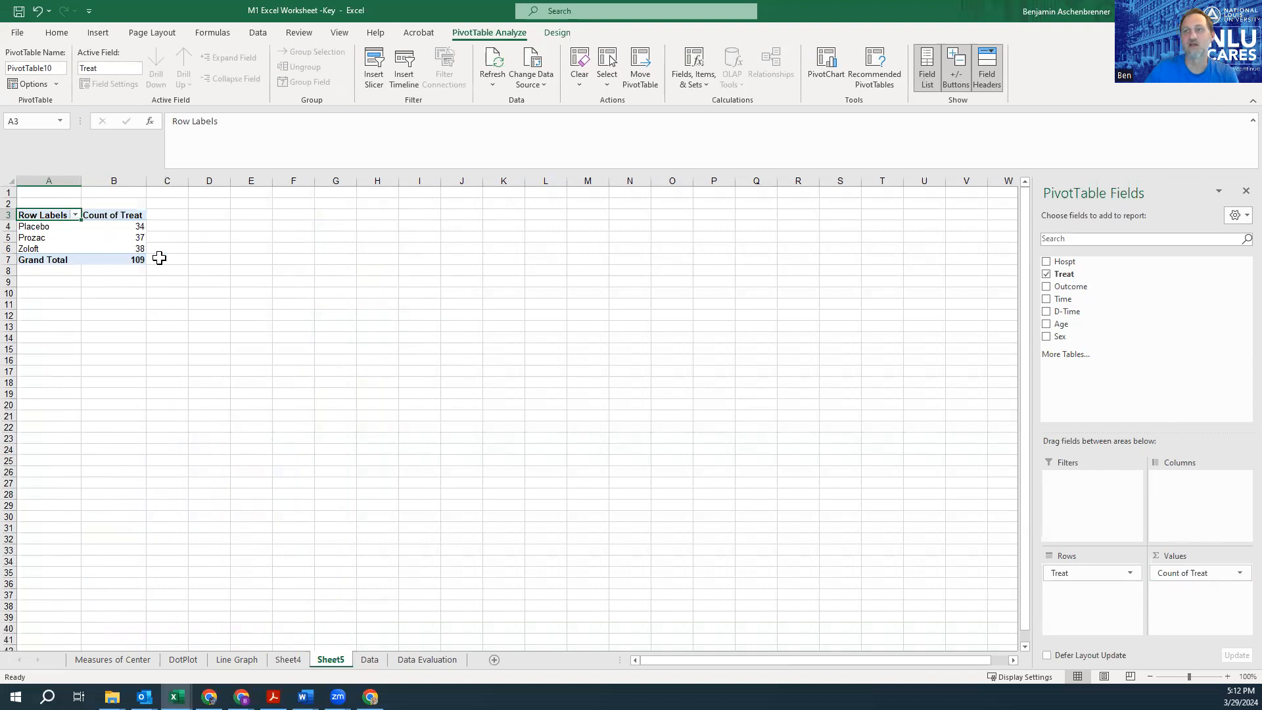
mouse_move(446, 671)
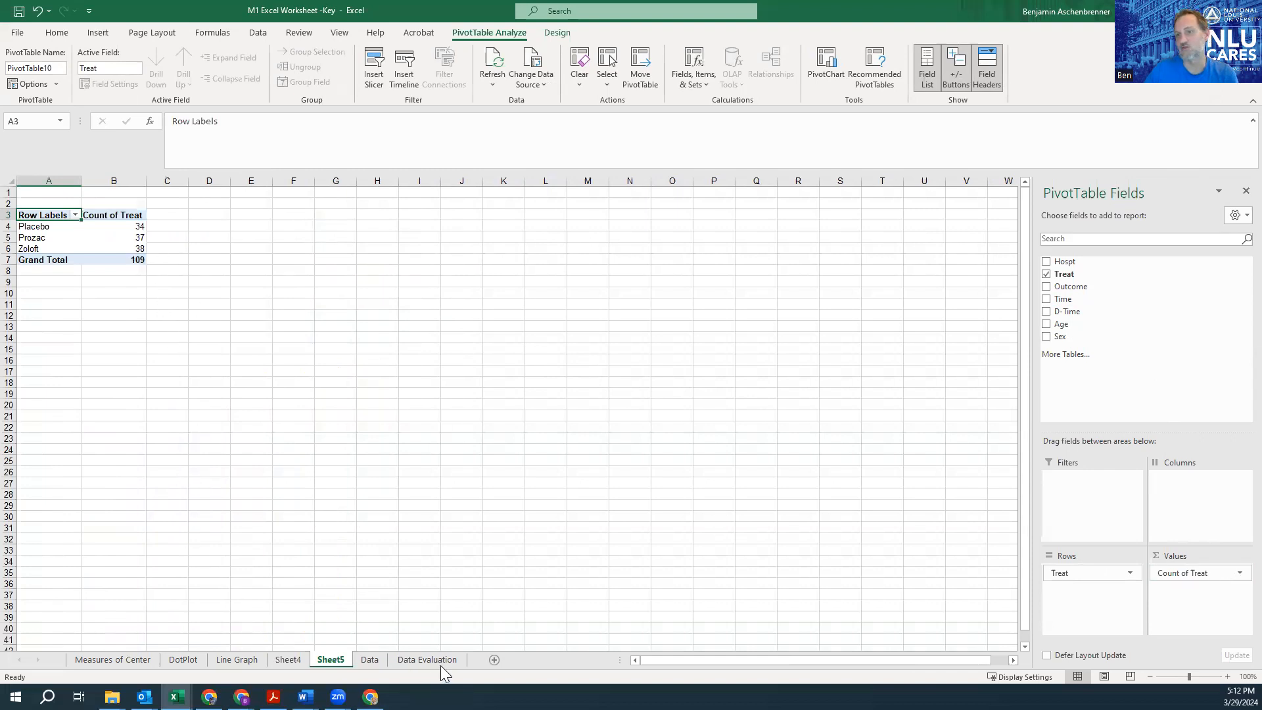
left_click(288, 658)
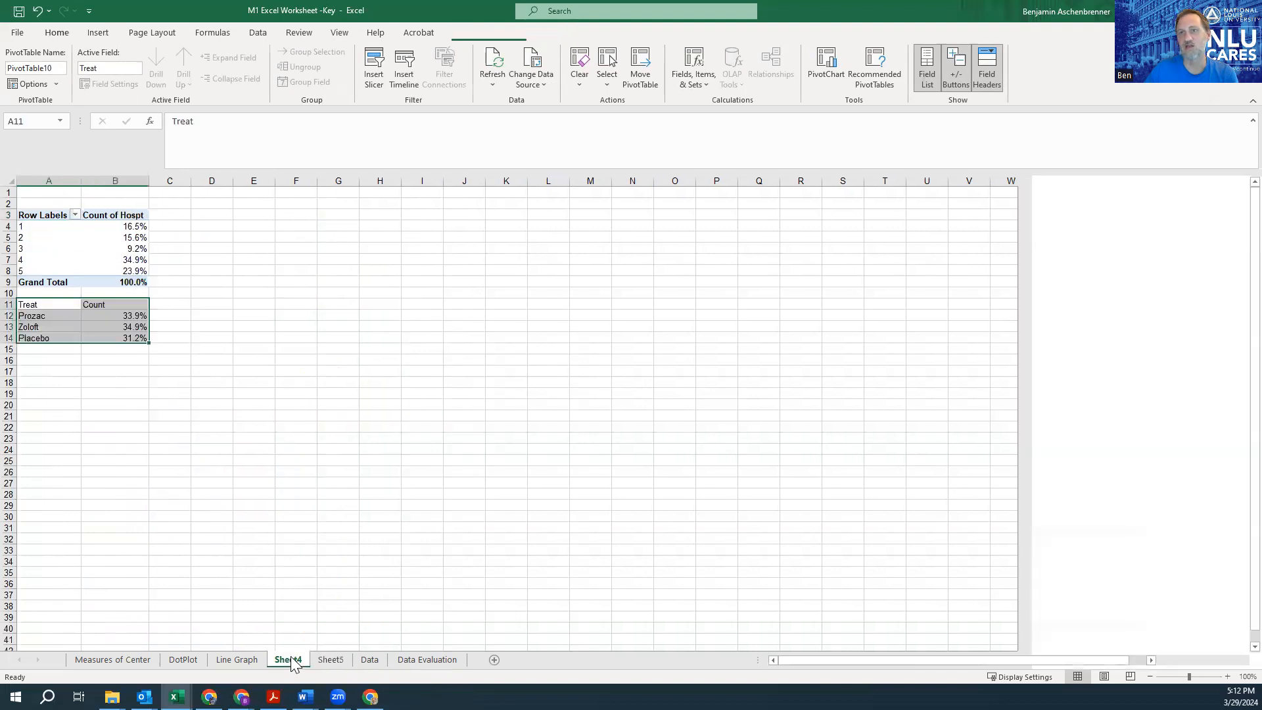
left_click(330, 658)
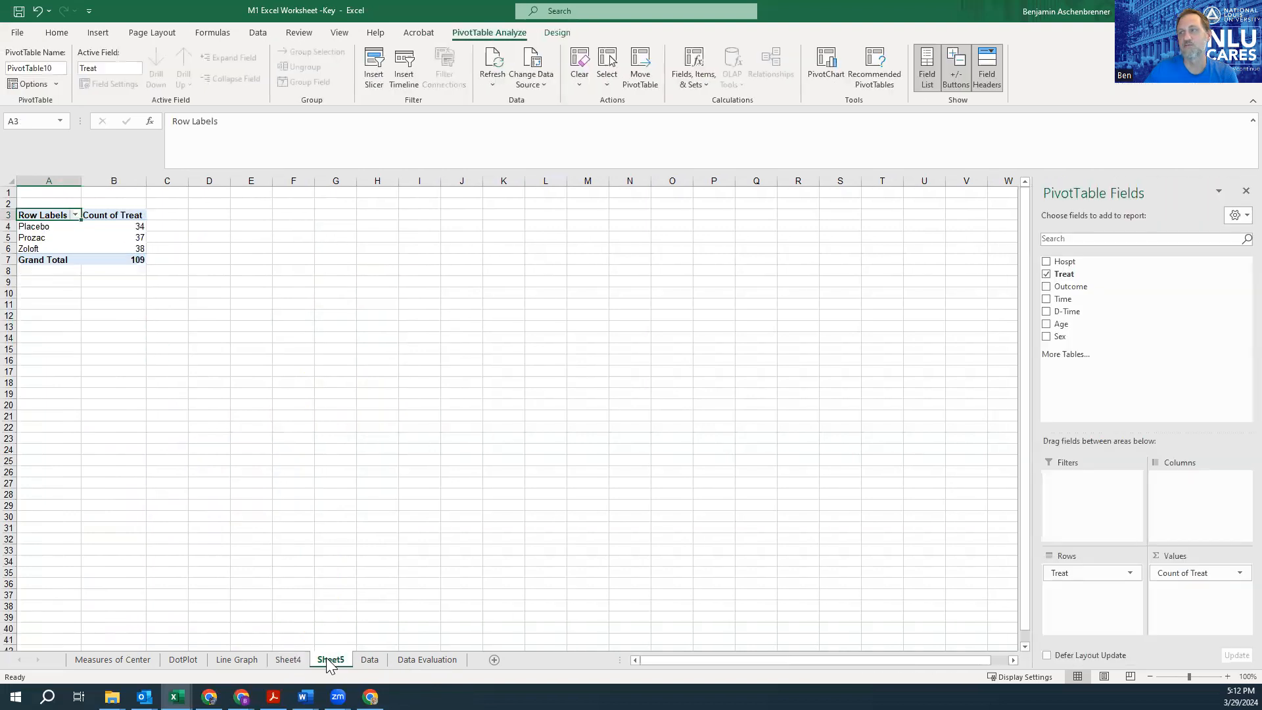
left_click(1236, 572)
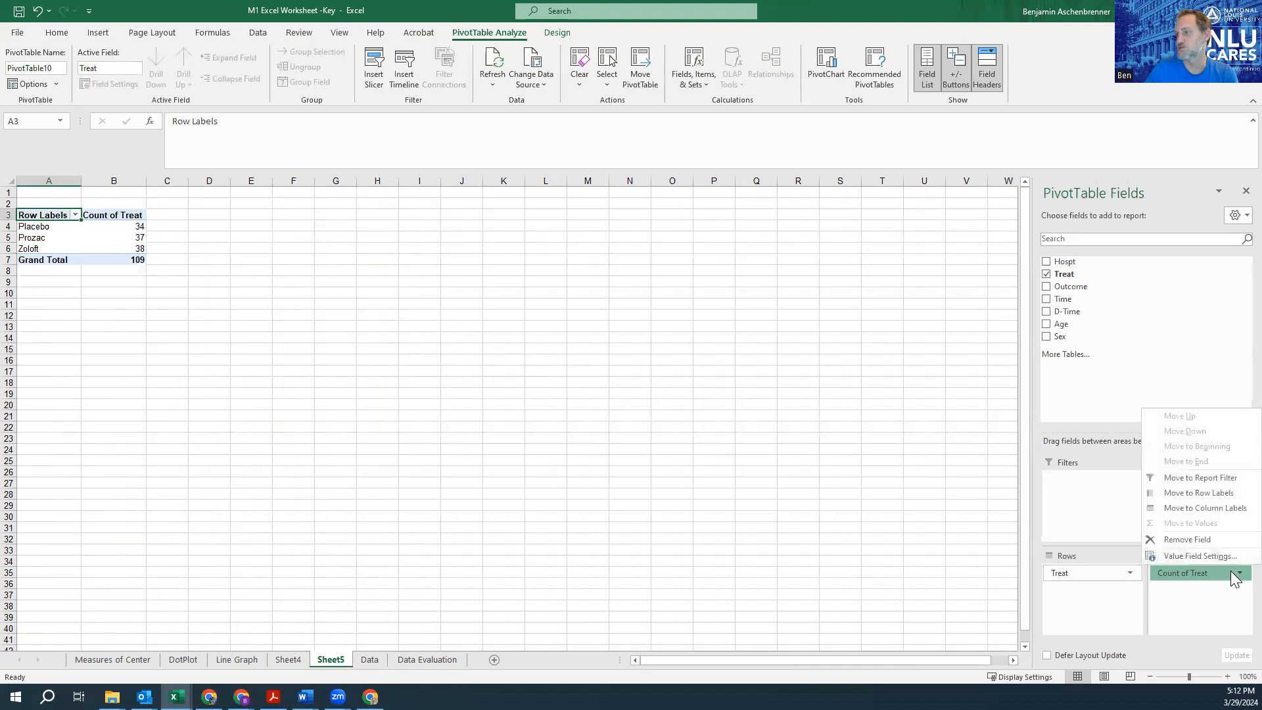
Step: Set Count of Treat to show values as % of Grand Total (31.19%, 33.94%, 34.86%)
left_click(1199, 554)
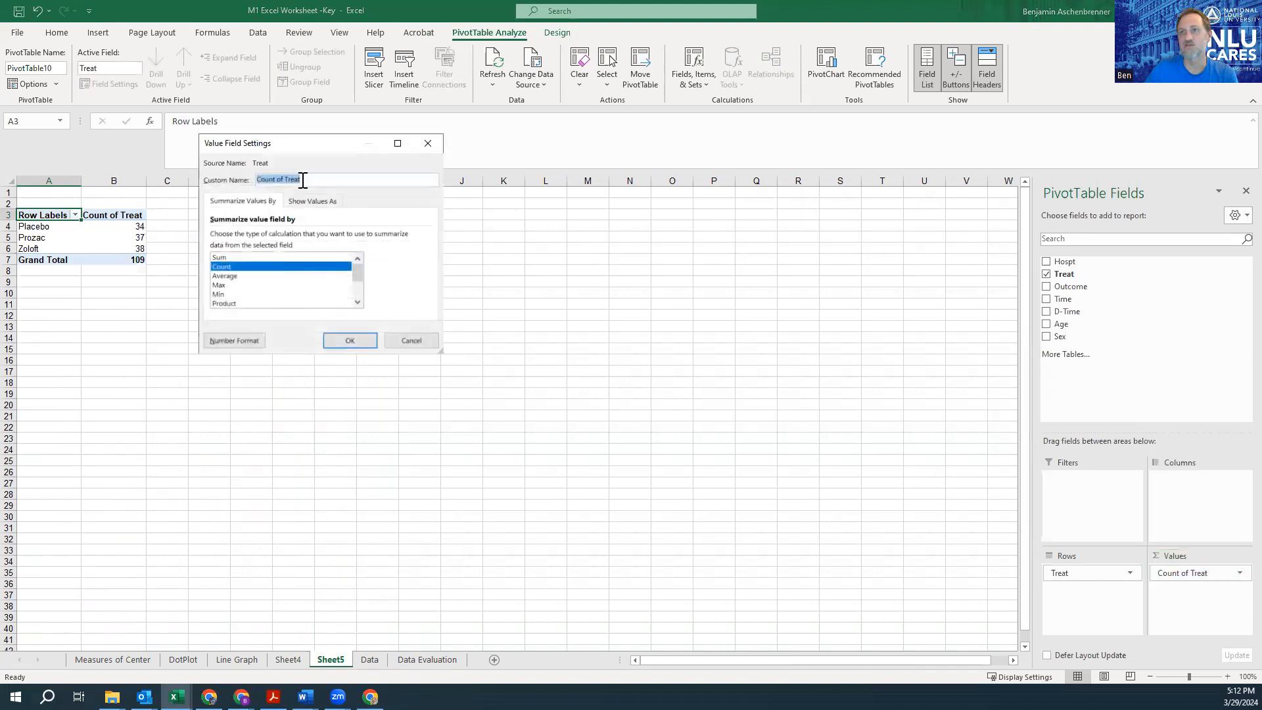
left_click(311, 200)
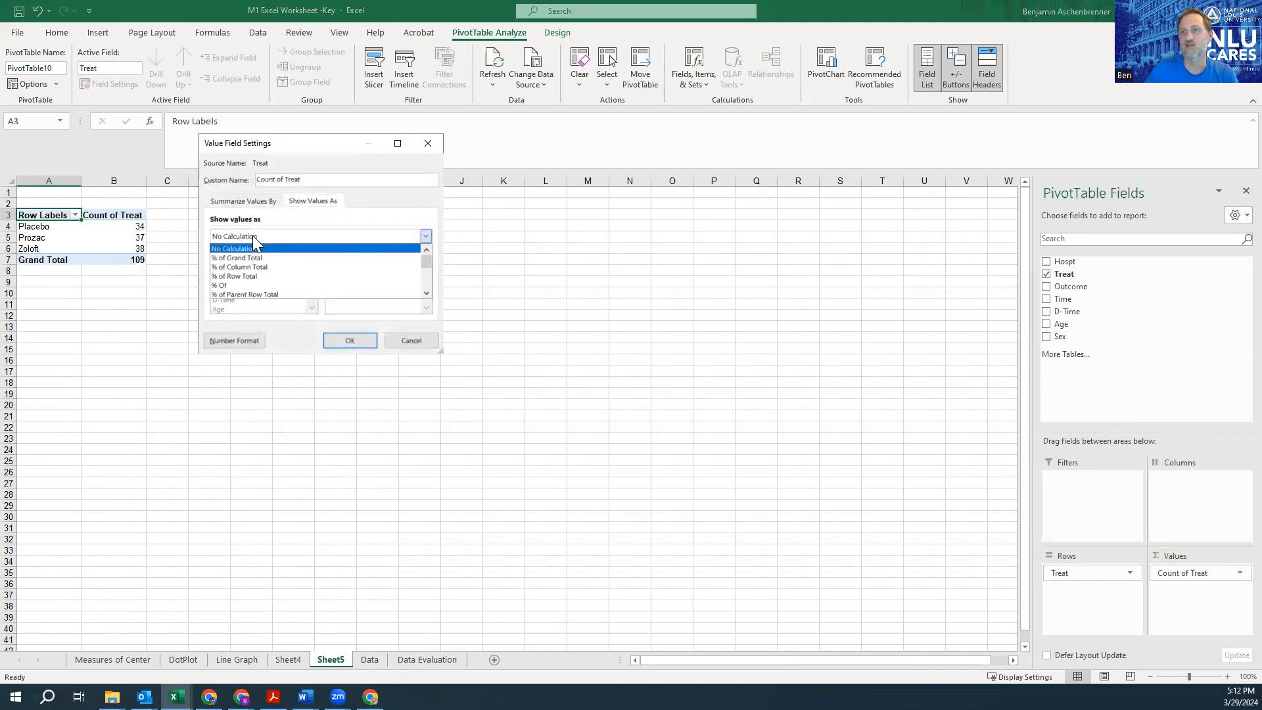
left_click(237, 258)
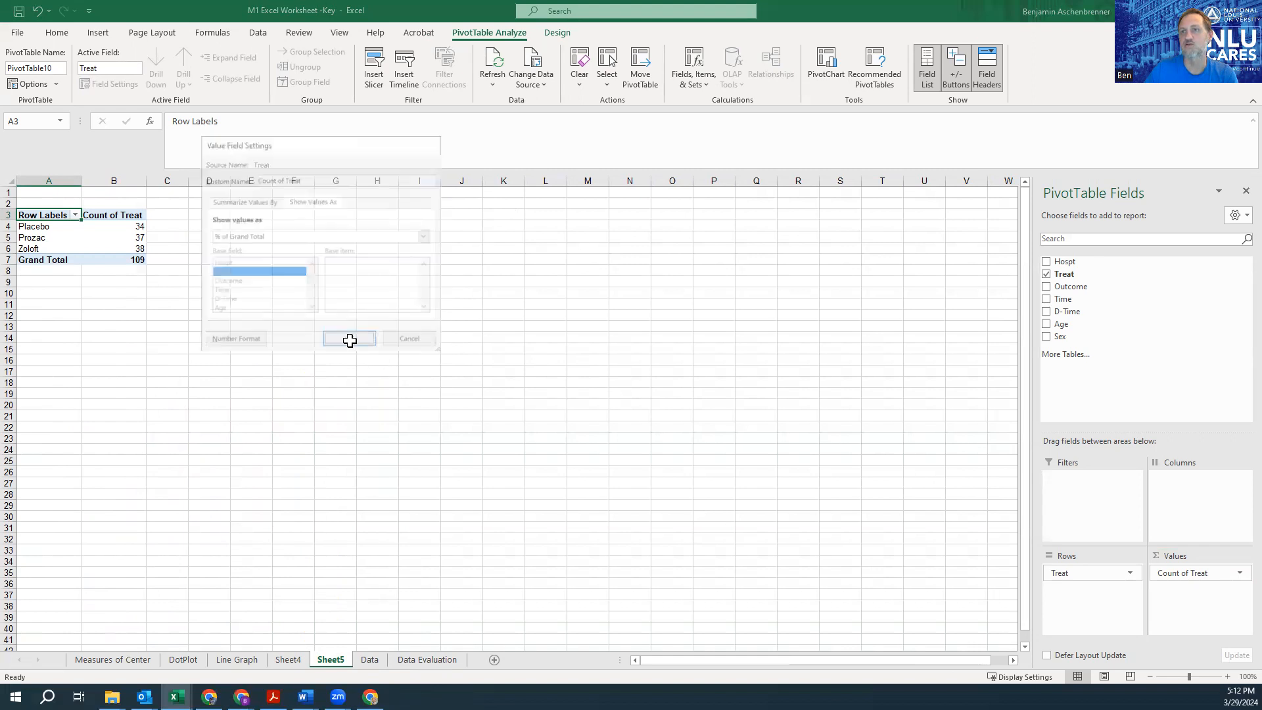
left_click(348, 338)
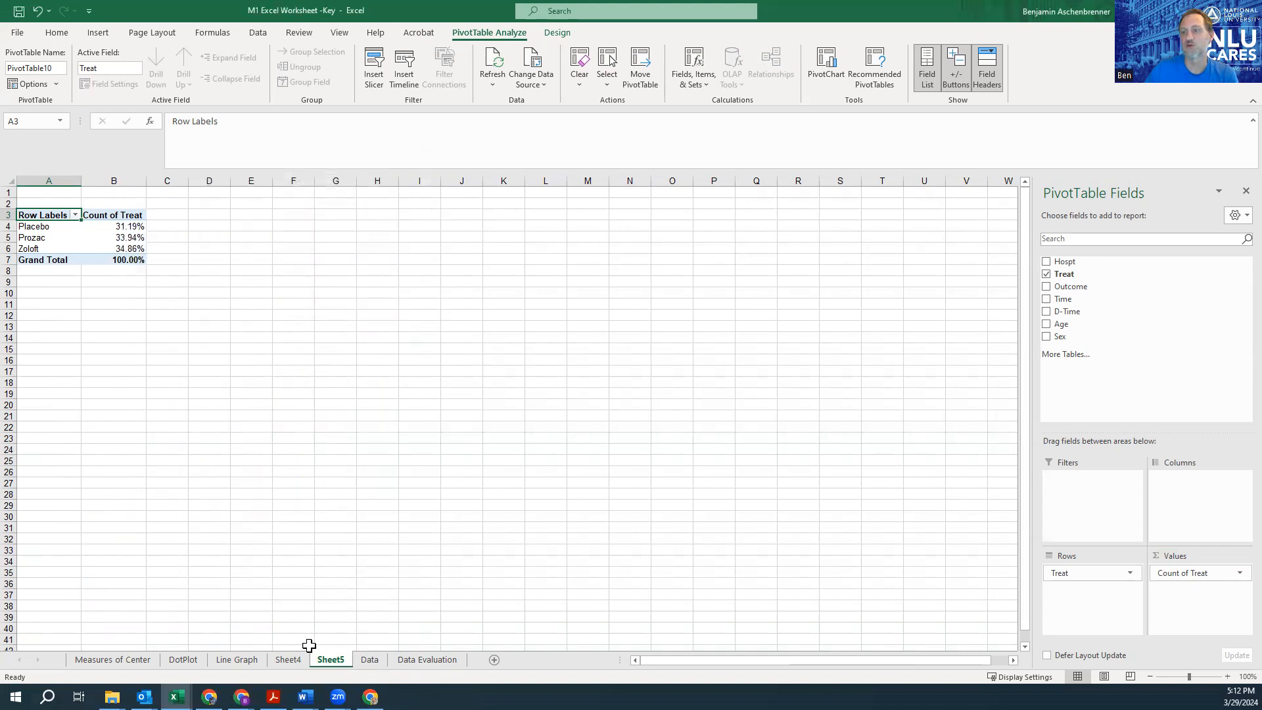
Step: Compare the Sheet5 pivot percentages against Sheet4's treatment percentages
left_click(288, 658)
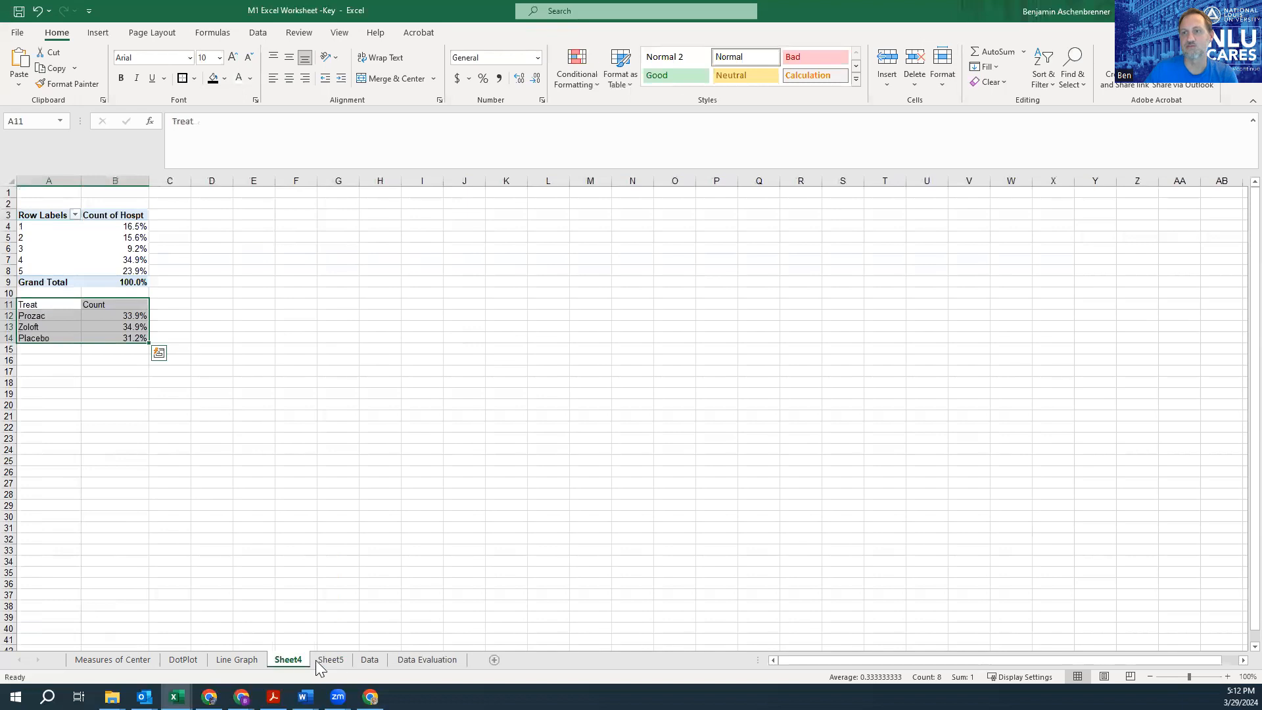
left_click(330, 659)
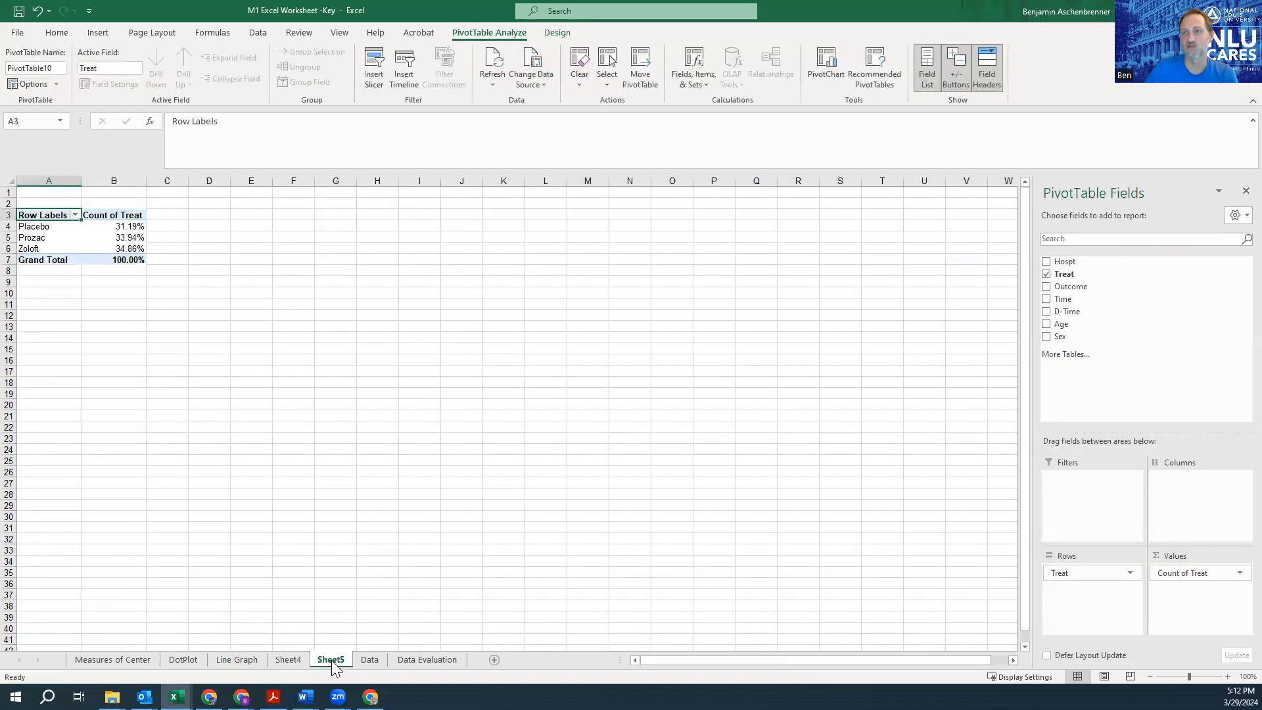
left_click(288, 658)
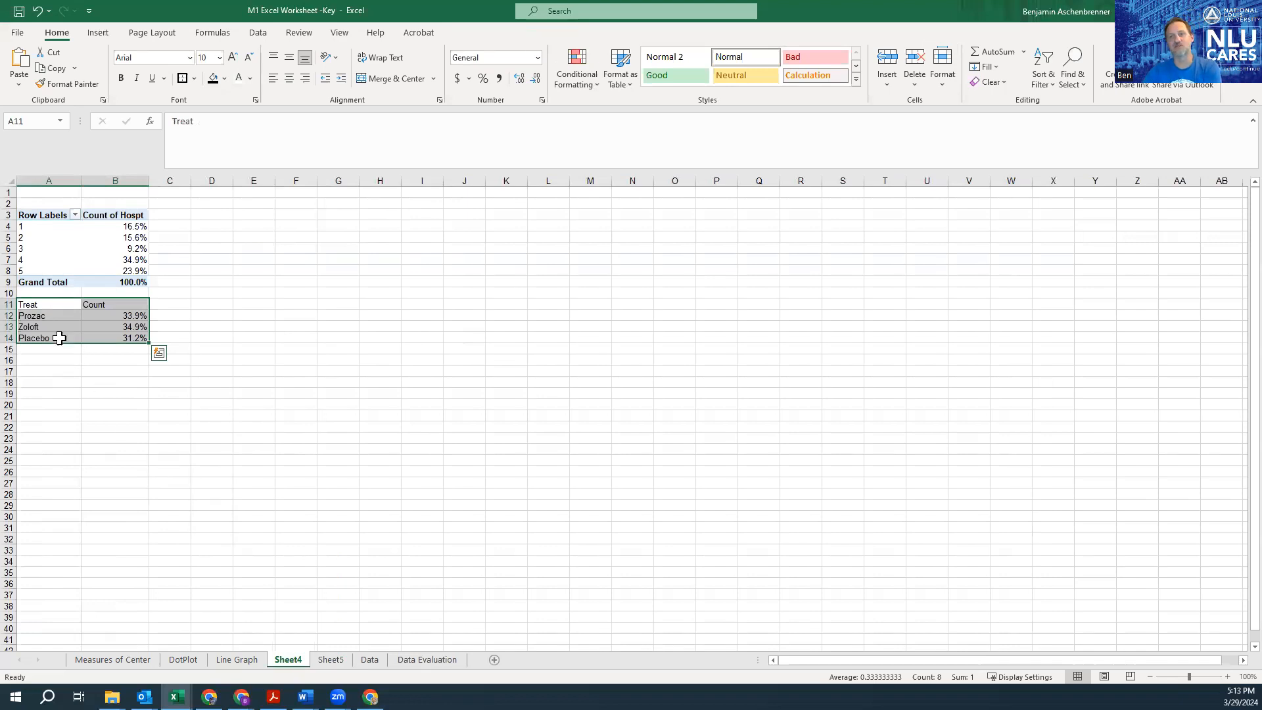
mouse_move(140, 345)
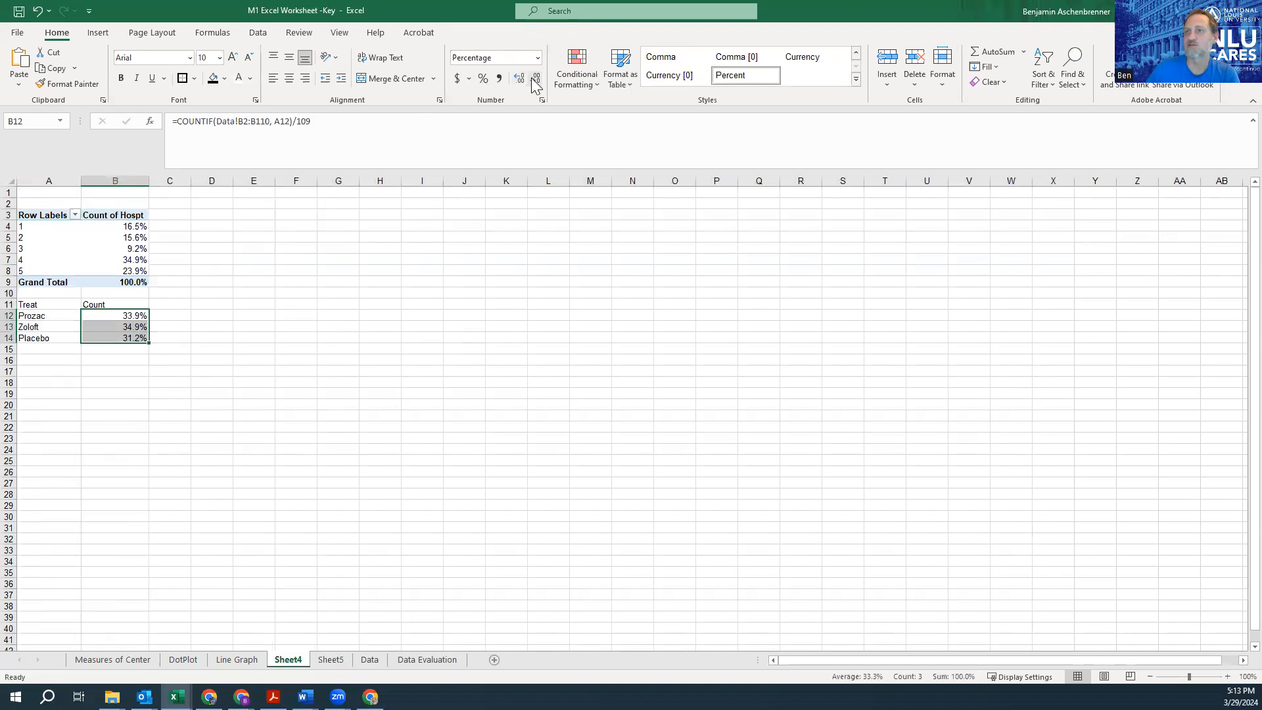
Step: Reduce the Sheet5 pivot percentages to one decimal (31.2%, 33.9%, 34.9%) and compare with Sheet4
left_click(330, 659)
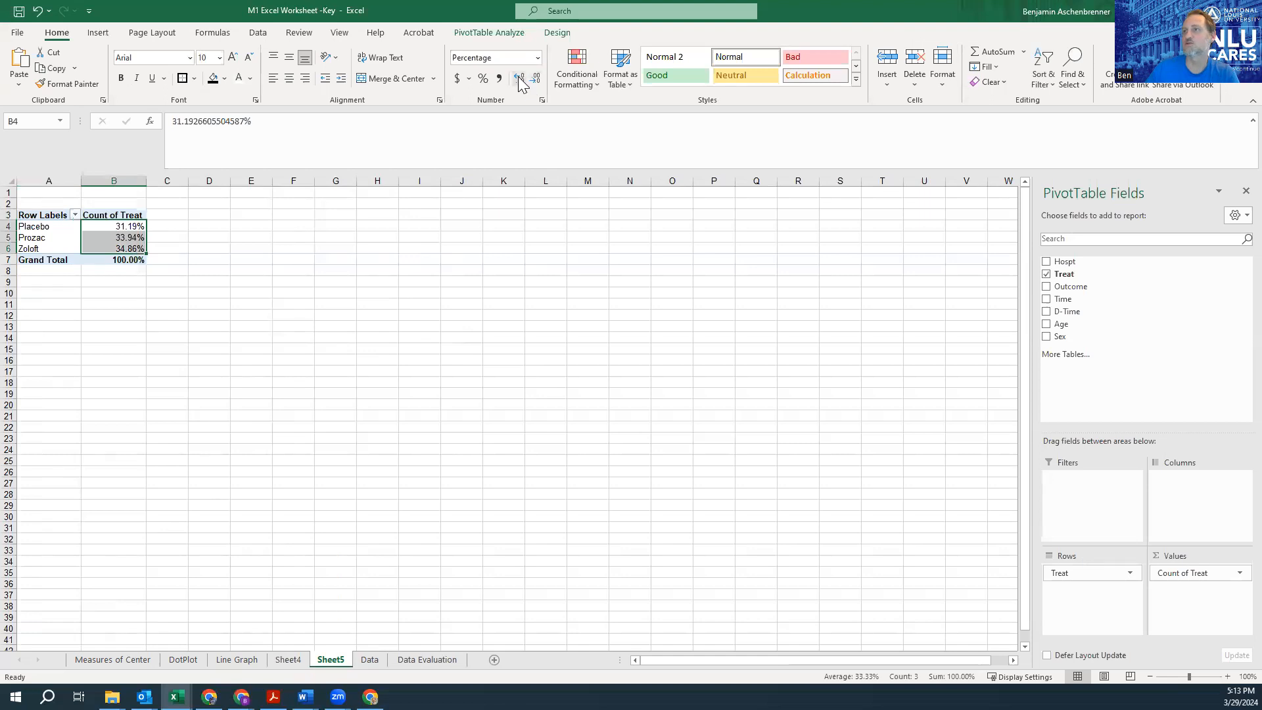
left_click(520, 78)
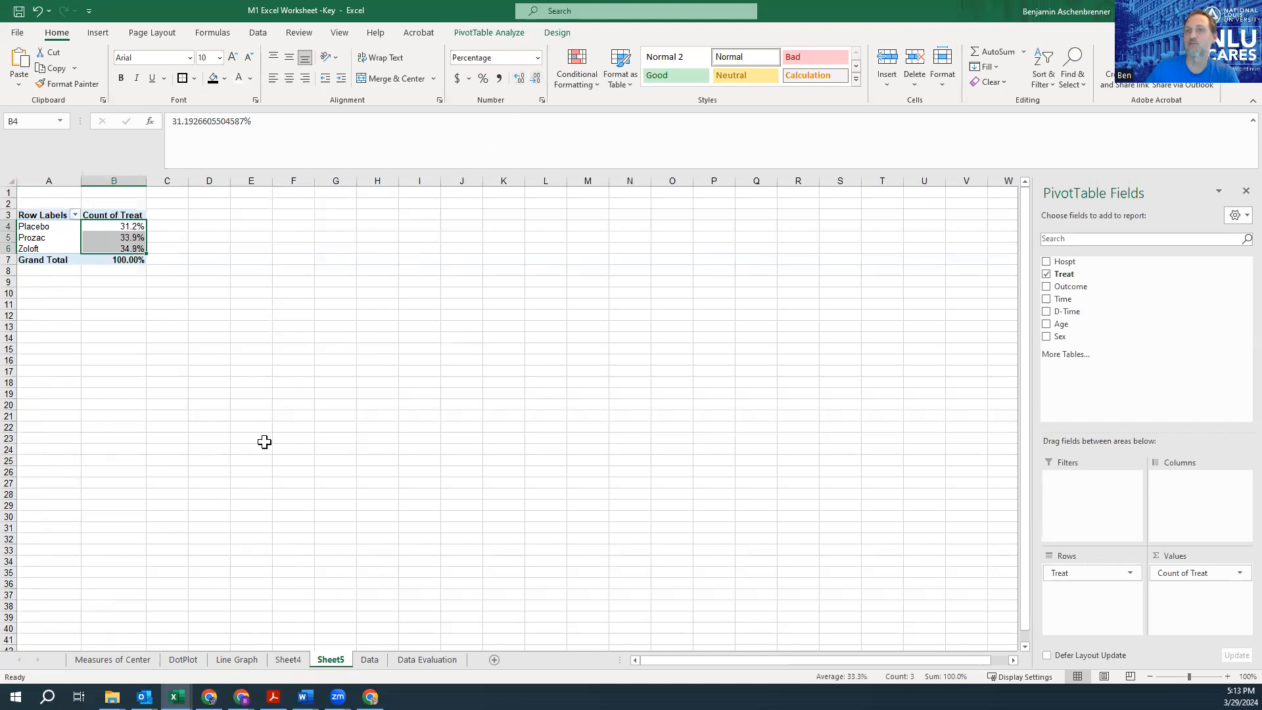
left_click(250, 436)
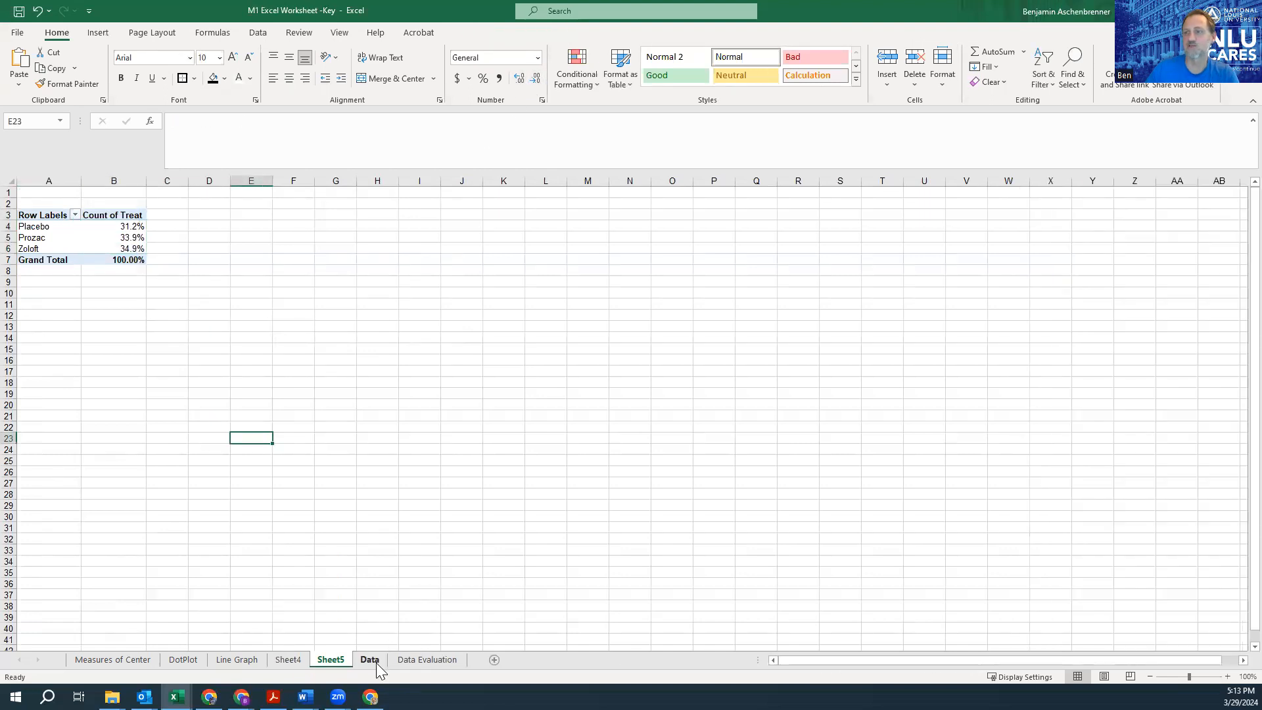
left_click(288, 659)
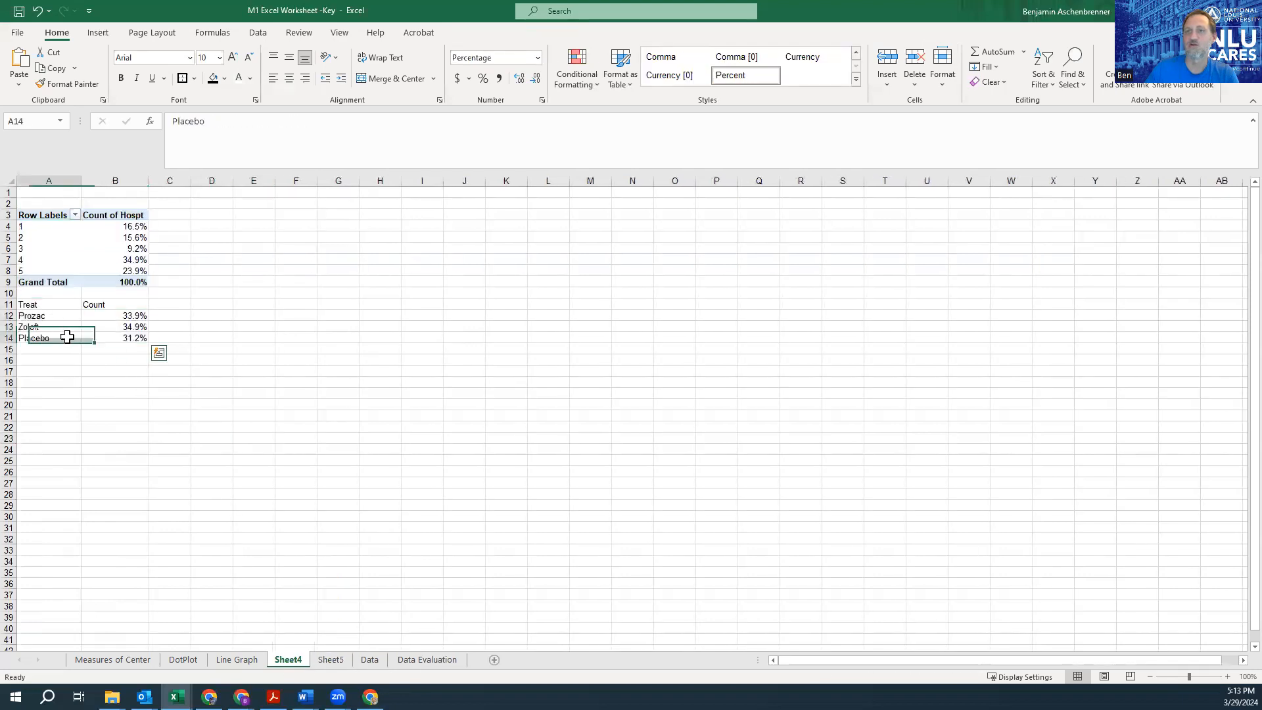
left_click(337, 562)
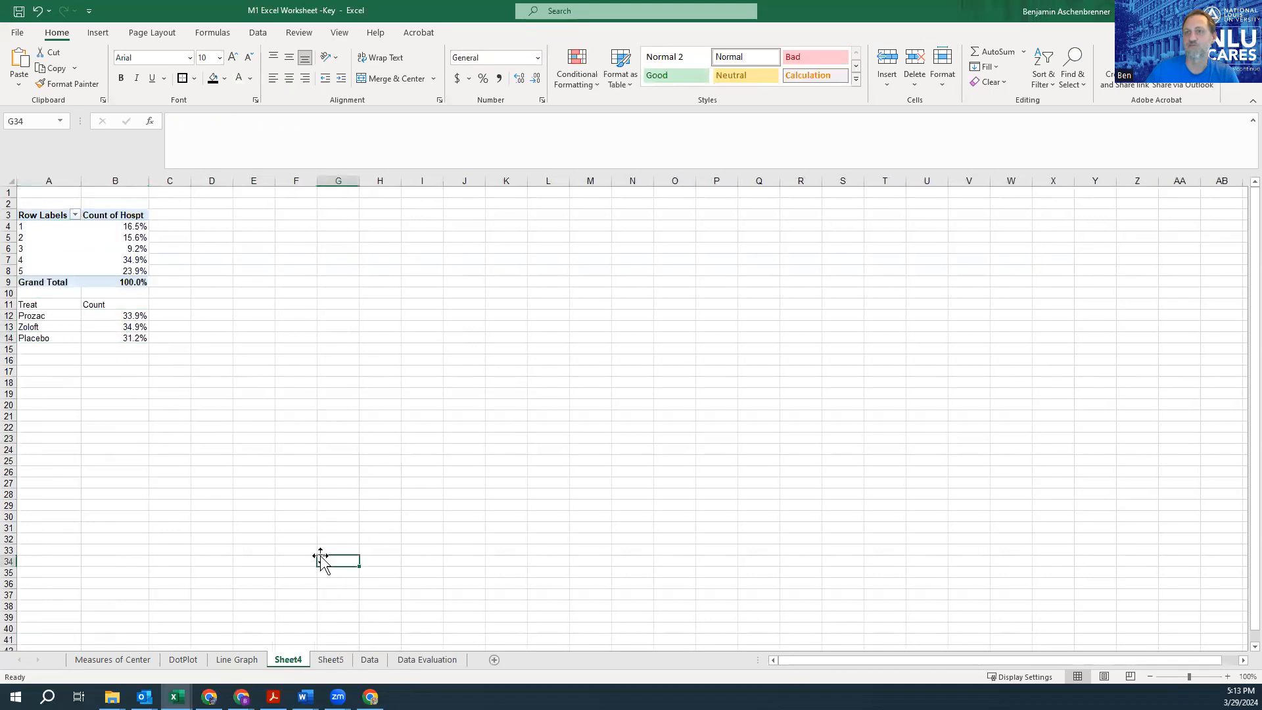
left_click(296, 383)
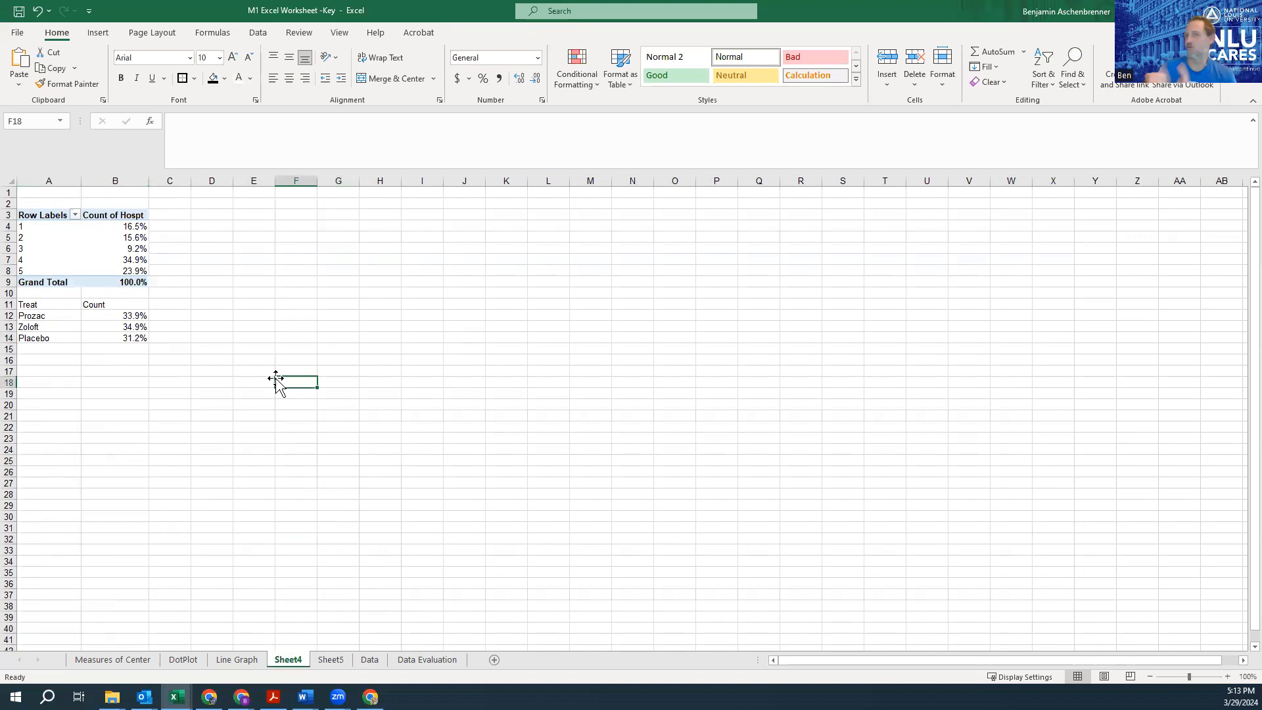